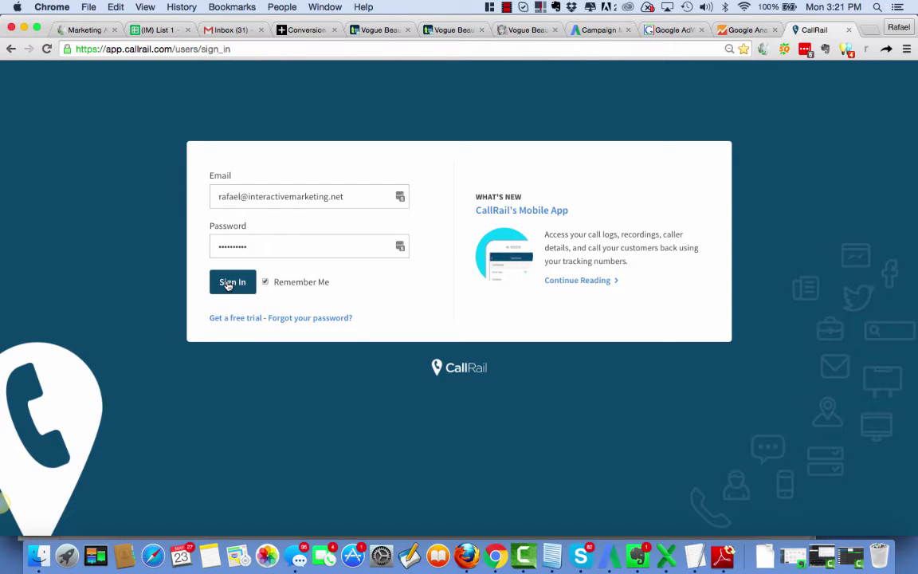
Step: Sign in to CallRail with the saved email and password
click(232, 281)
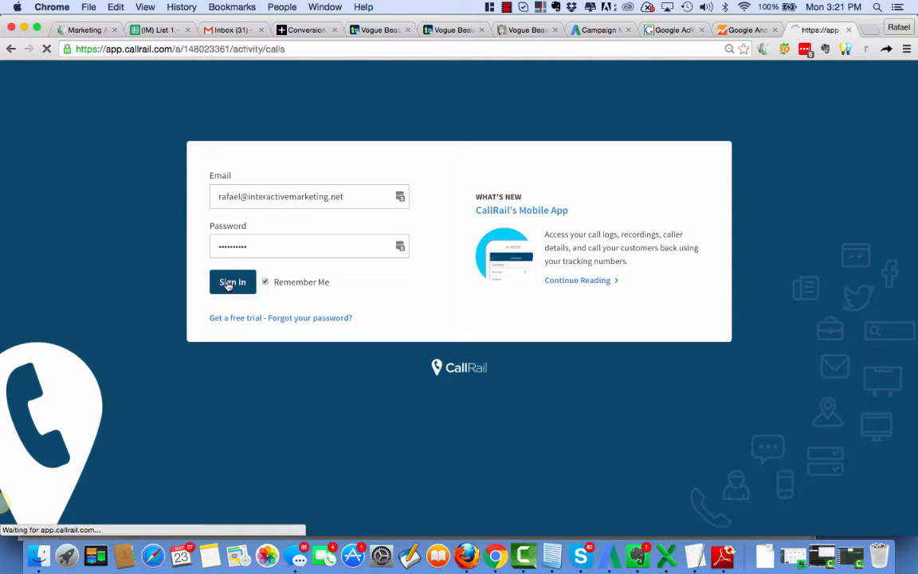
click(231, 281)
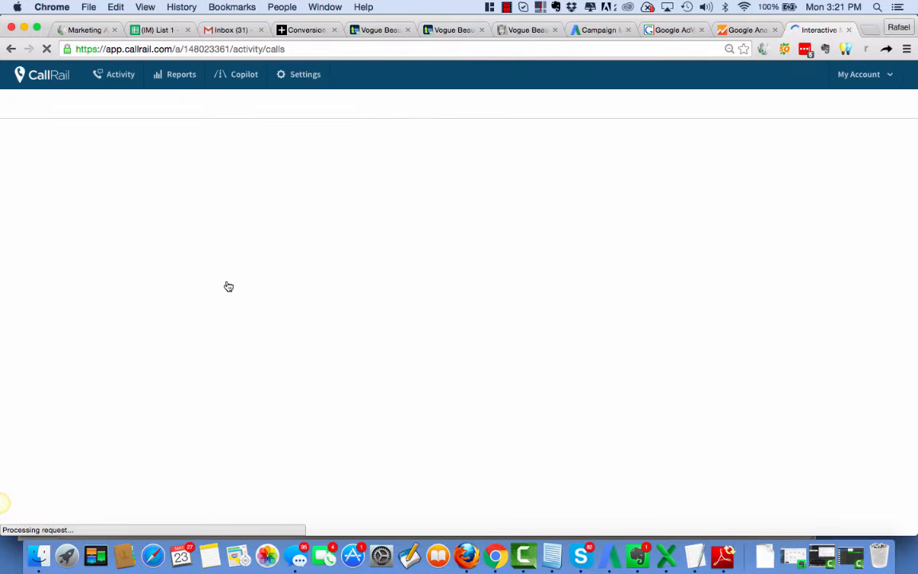
Step: Let the Activity > Calls dashboard load for April 23 to May 23, 2016
click(120, 74)
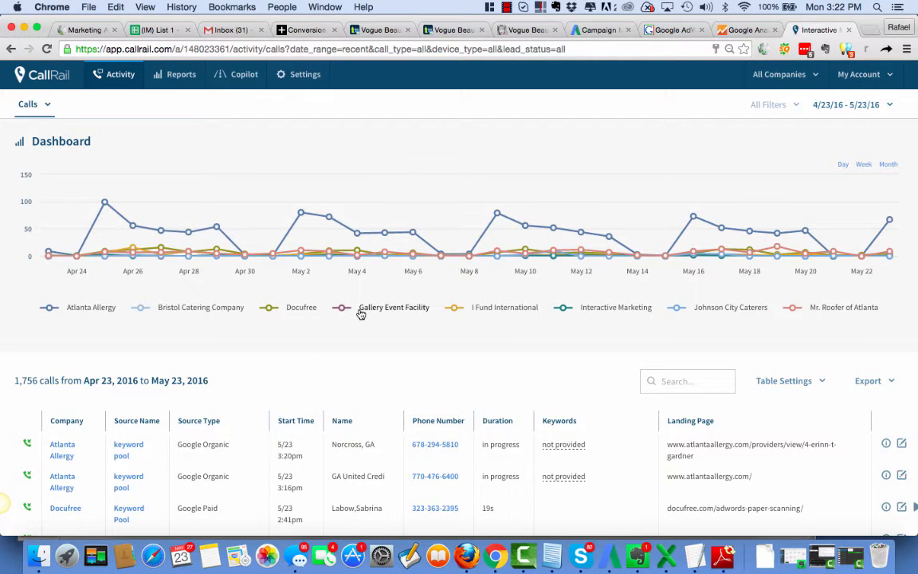
mouse_move(473, 170)
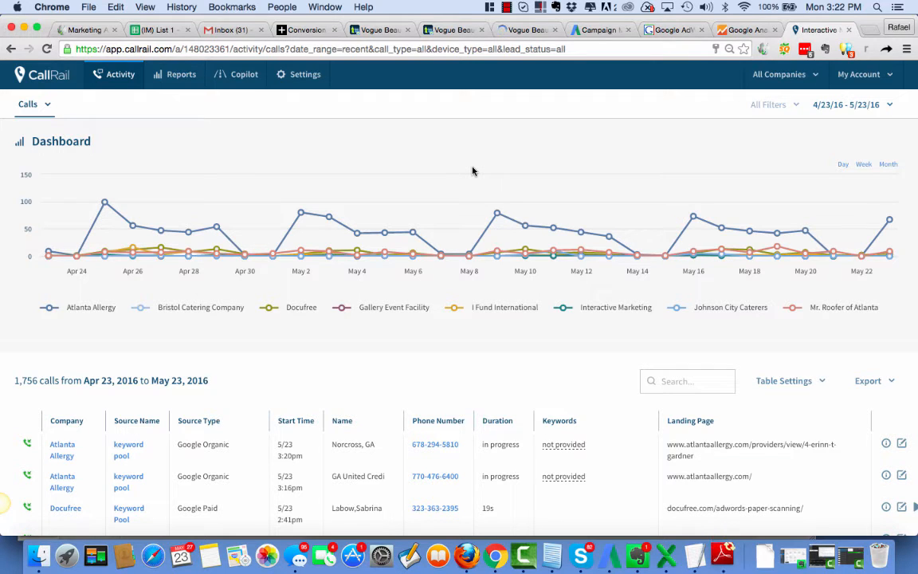
mouse_move(412, 294)
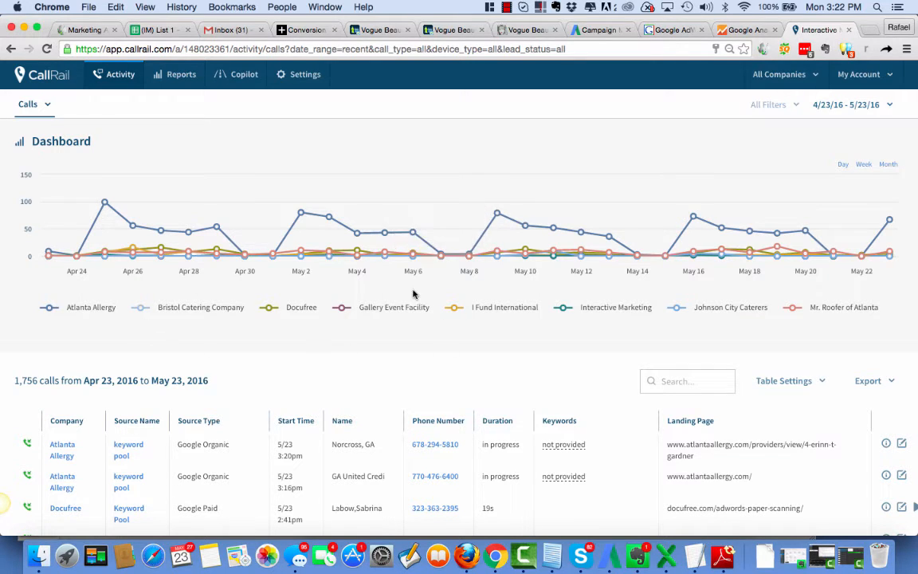
mouse_move(694, 287)
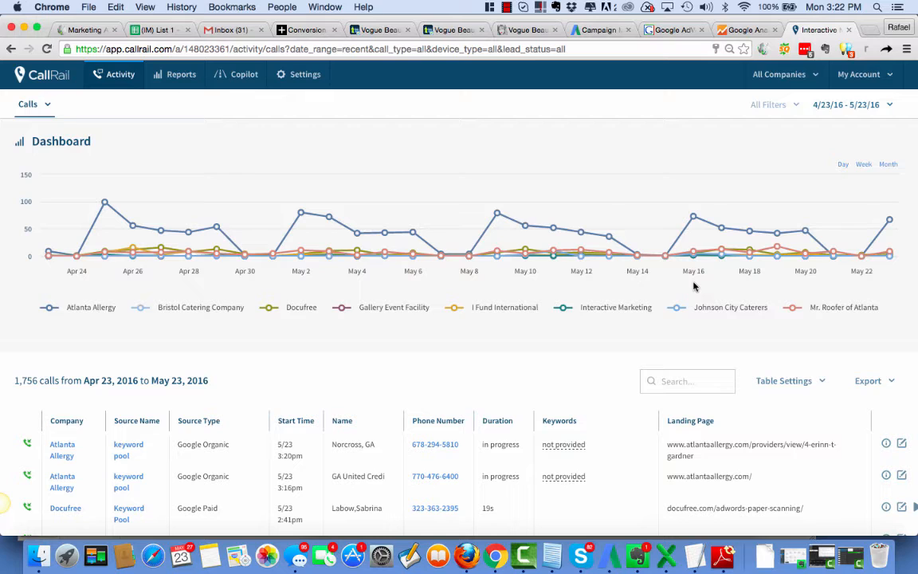
mouse_move(761, 152)
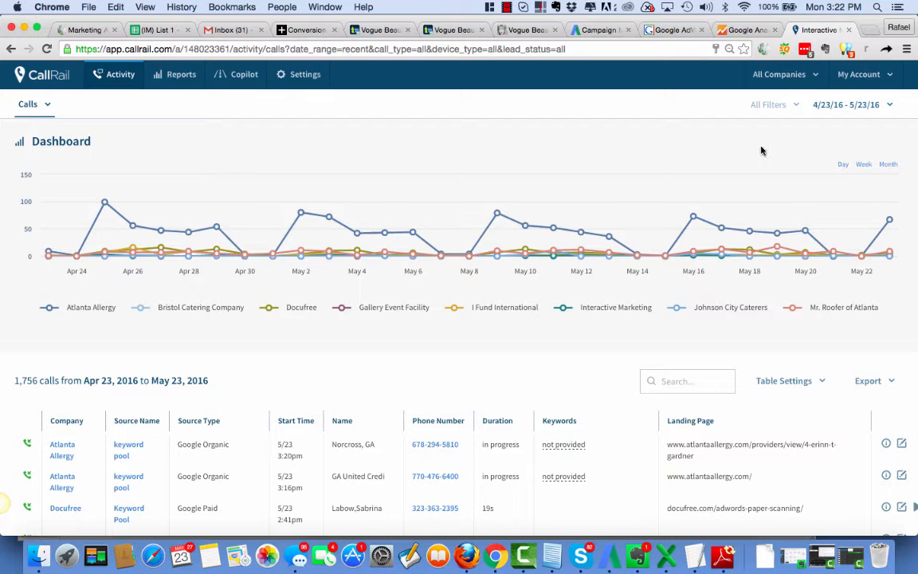
Step: Start adding a new company named 'Vogue Beauty School'
click(785, 75)
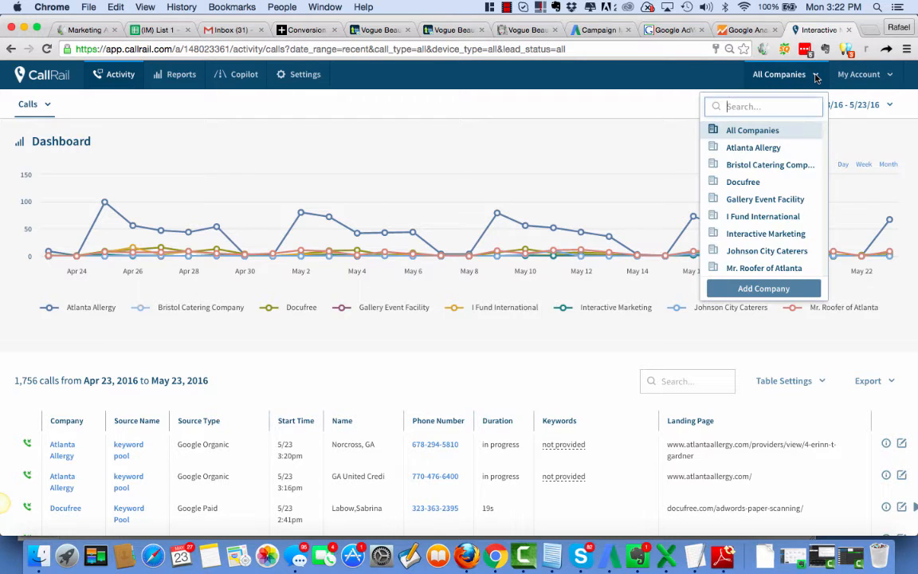
click(763, 287)
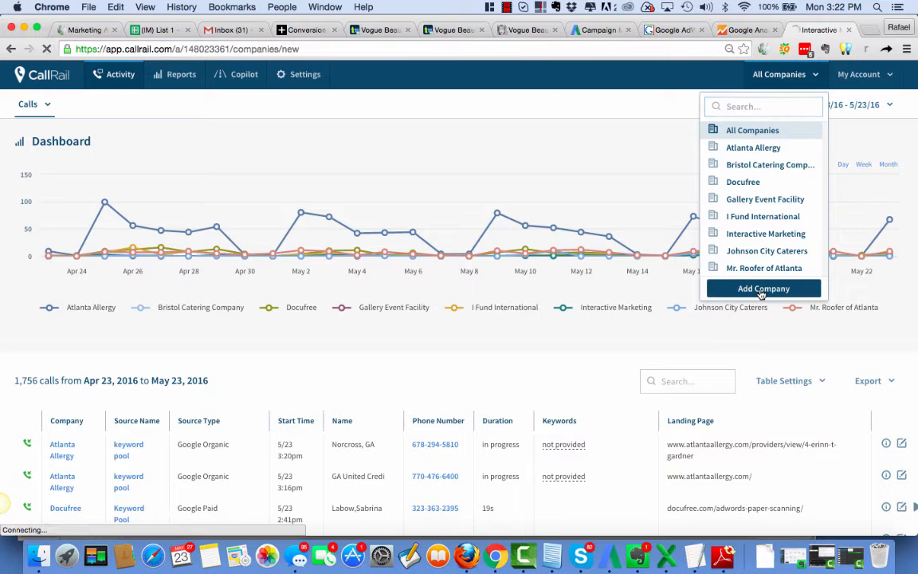
click(763, 288)
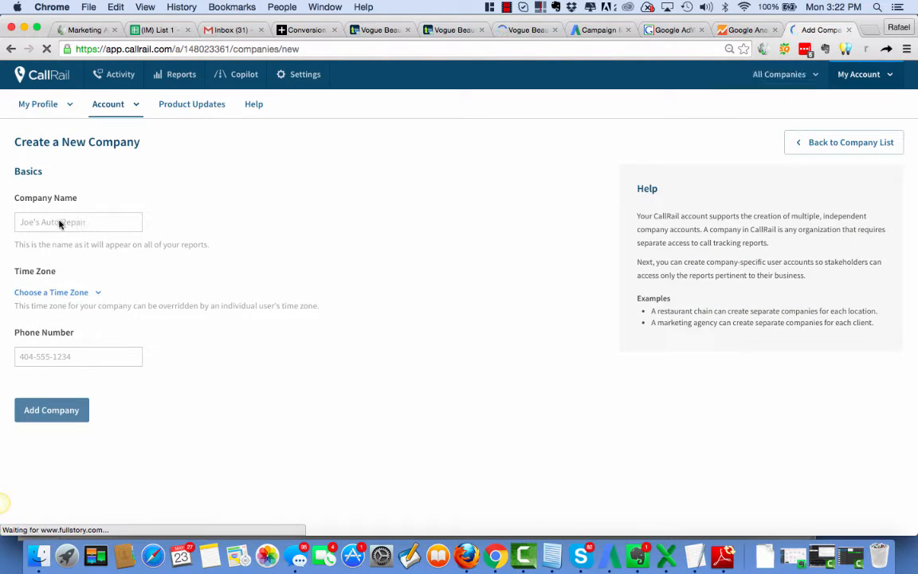
text(V)
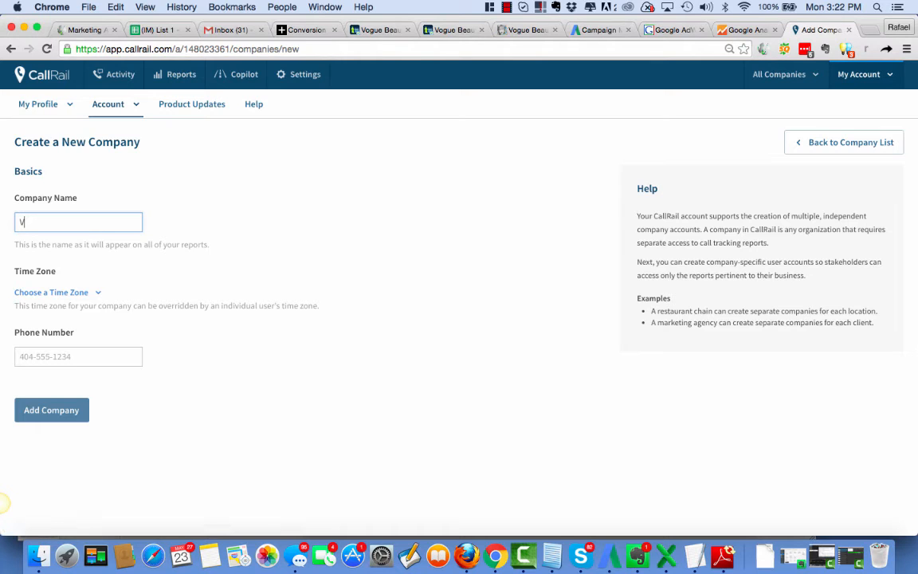
text(Vogue Beauty Sc)
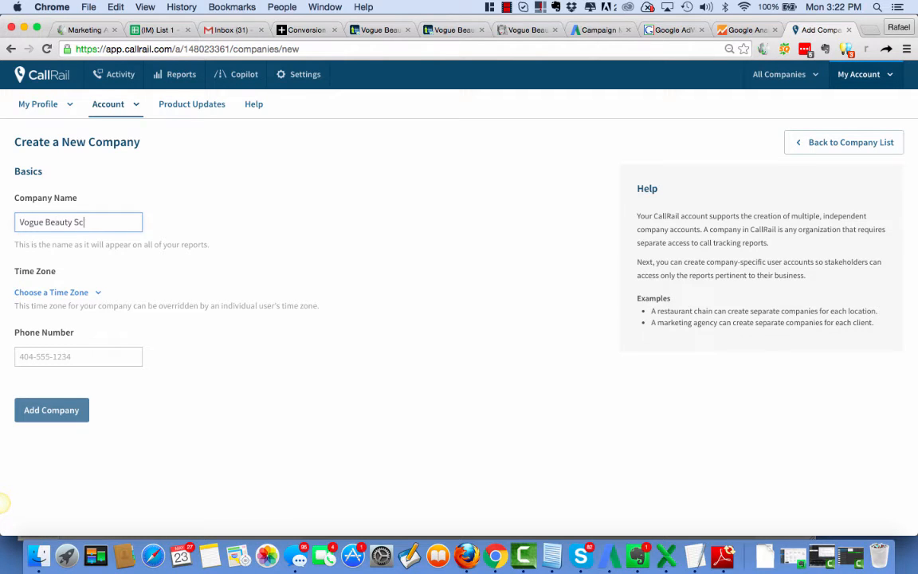
text(hool)
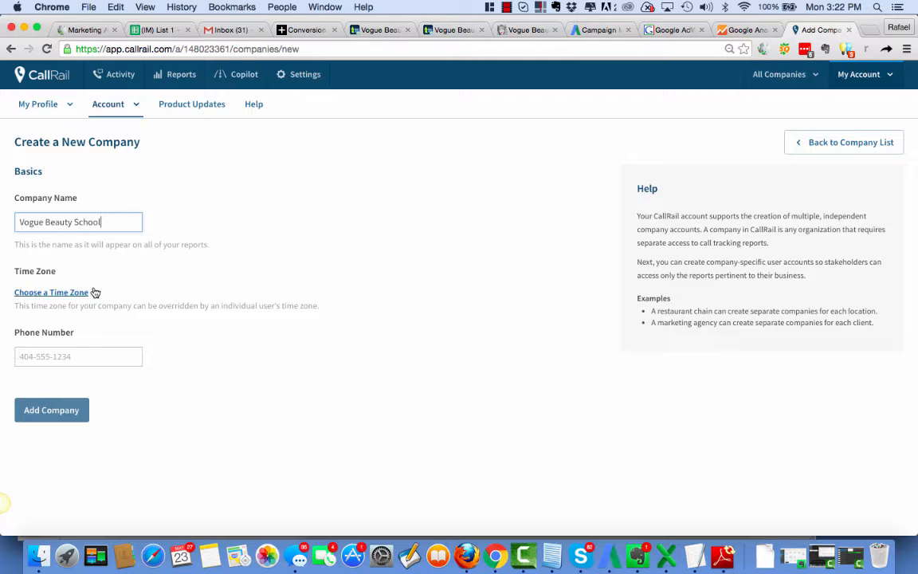
click(51, 291)
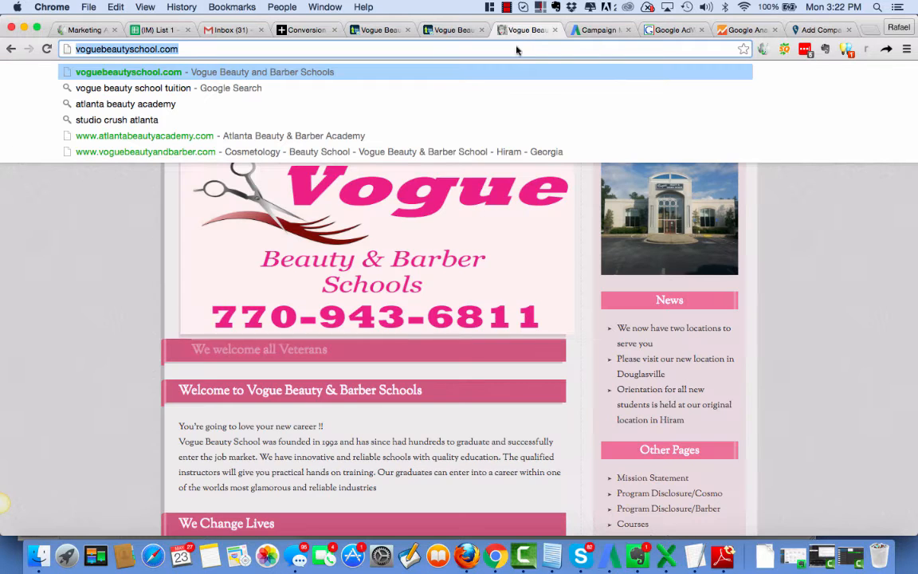
mouse_move(445, 284)
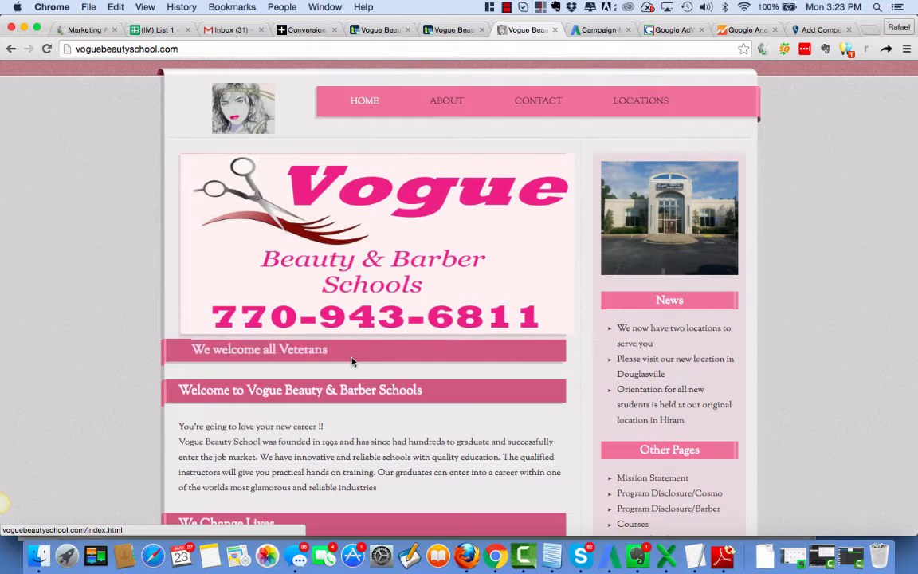
mouse_move(353, 241)
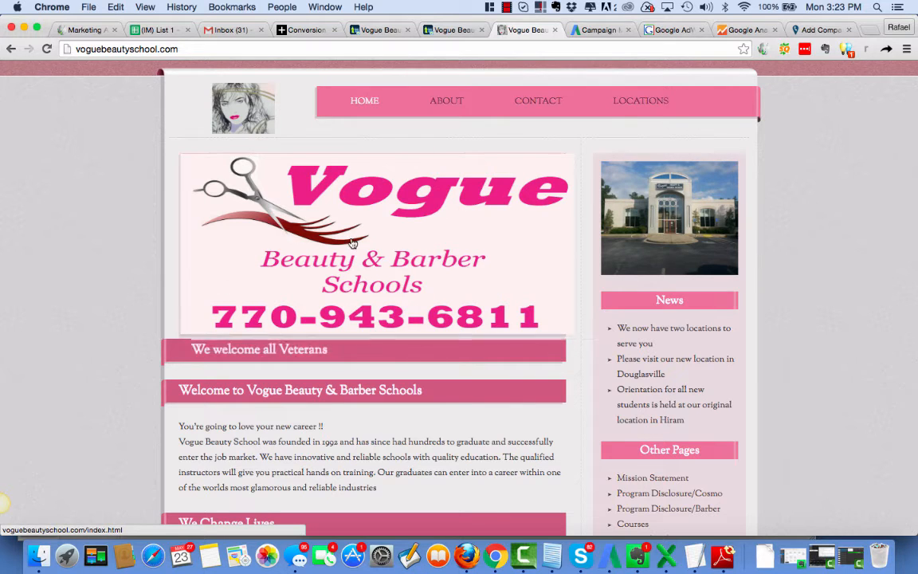
mouse_move(288, 325)
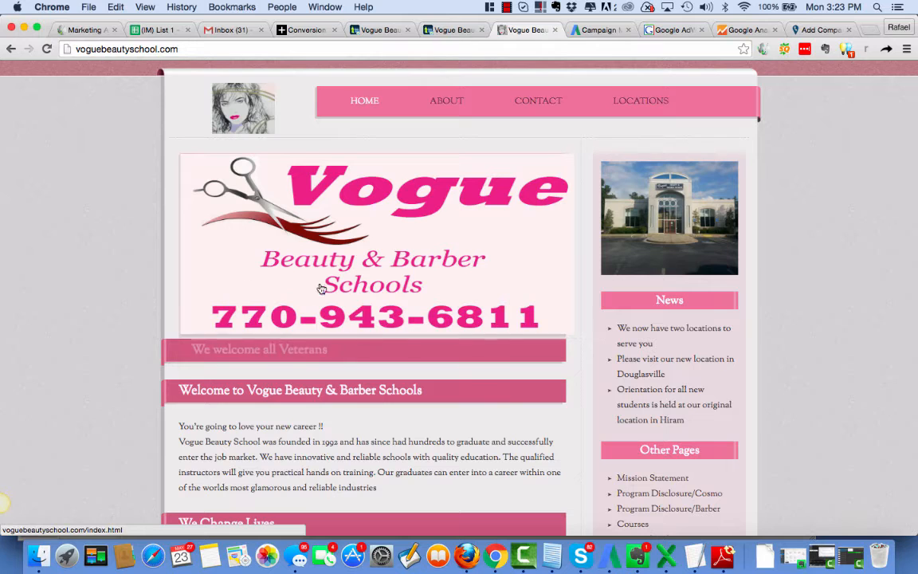
mouse_move(391, 338)
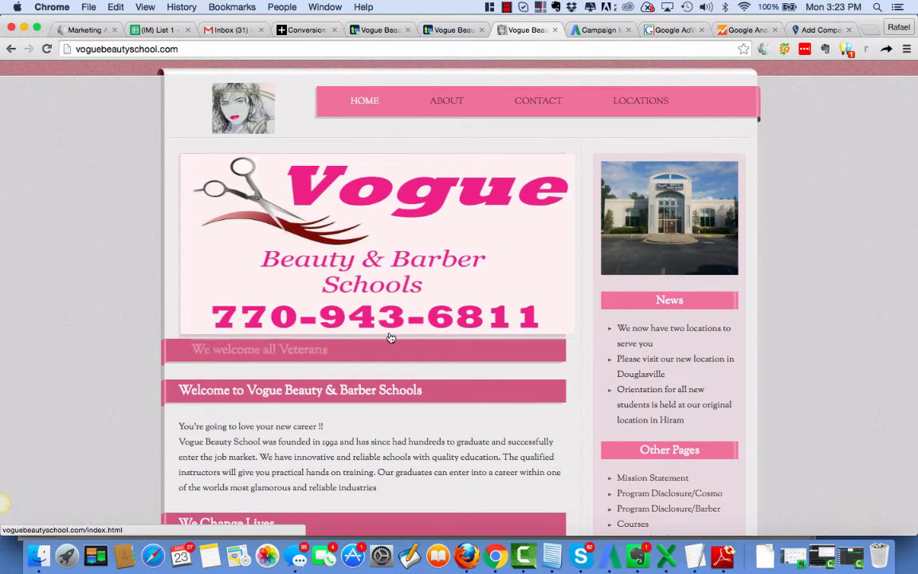
mouse_move(498, 294)
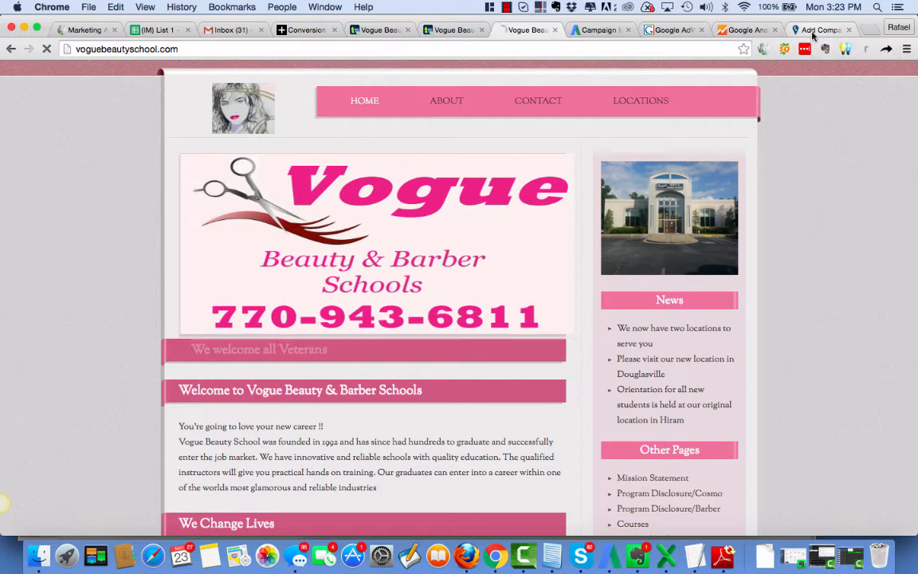
click(817, 30)
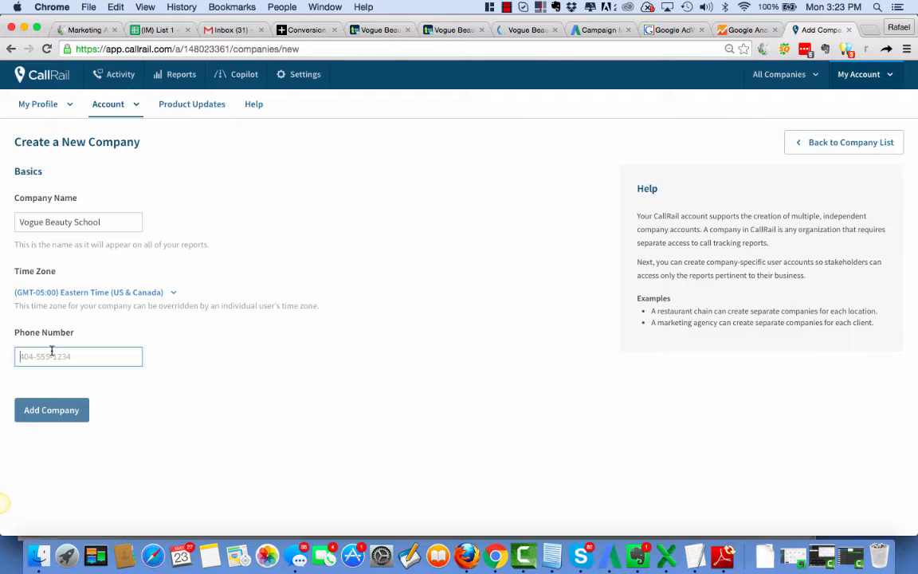
text(770-9)
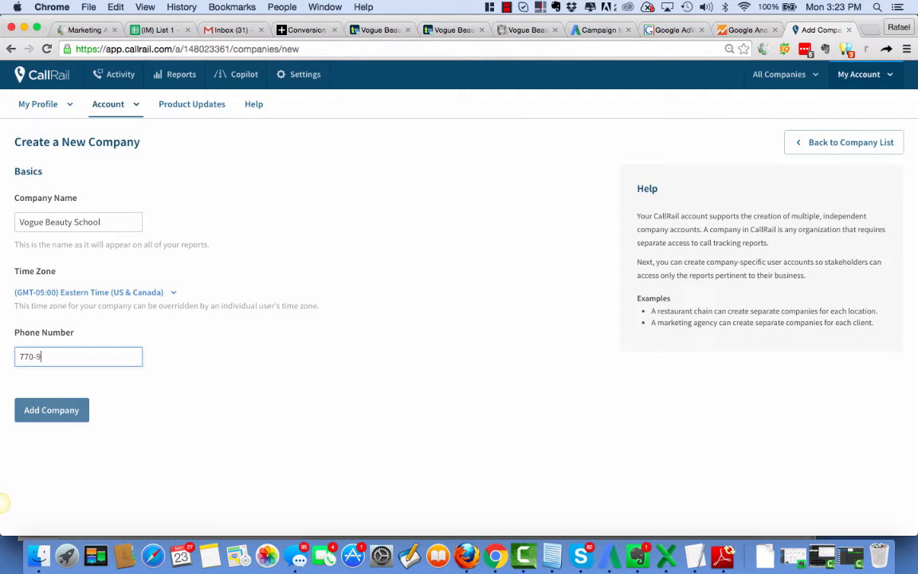
text(43-)
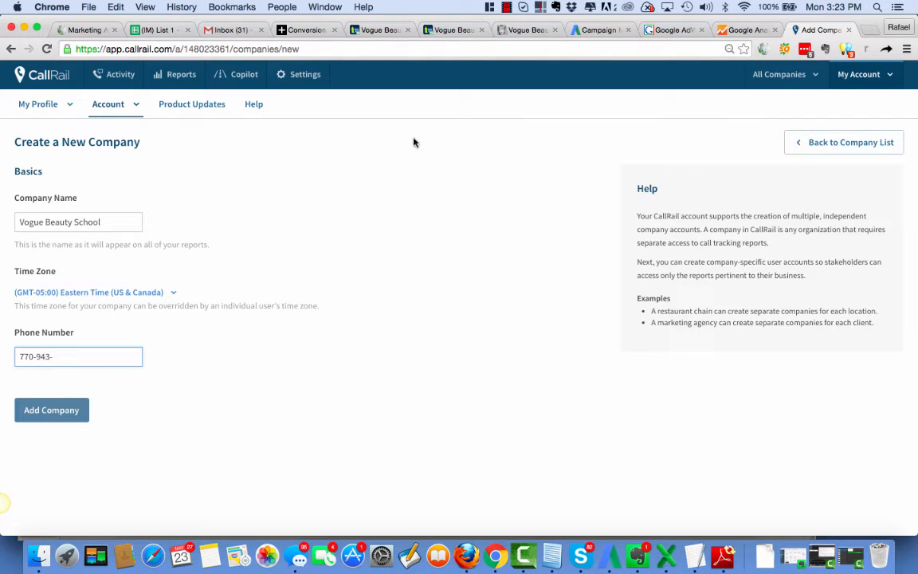
click(526, 29)
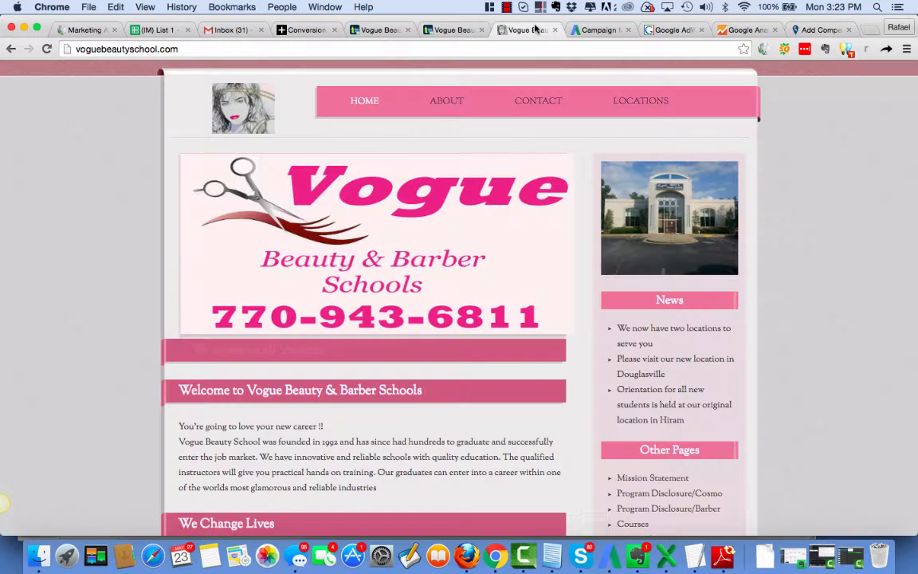
click(821, 30)
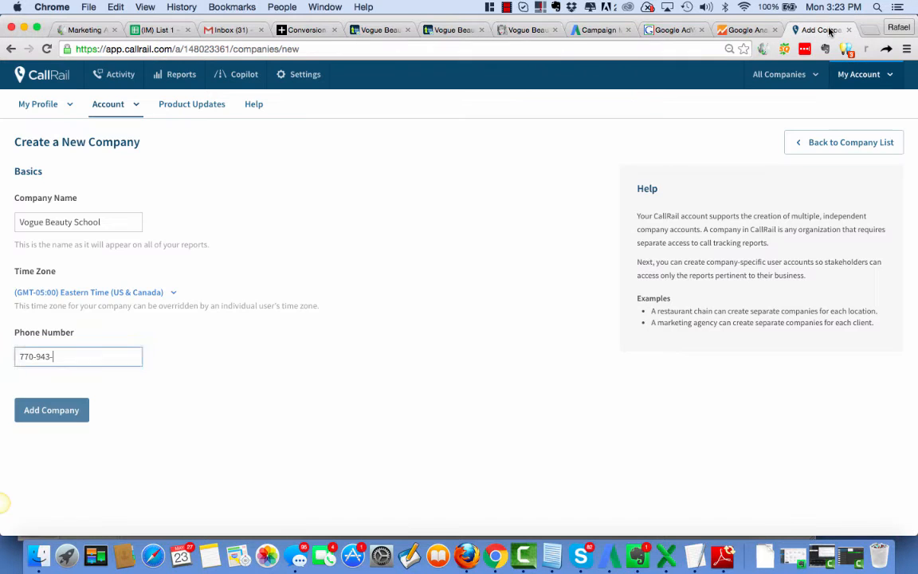
text(6)
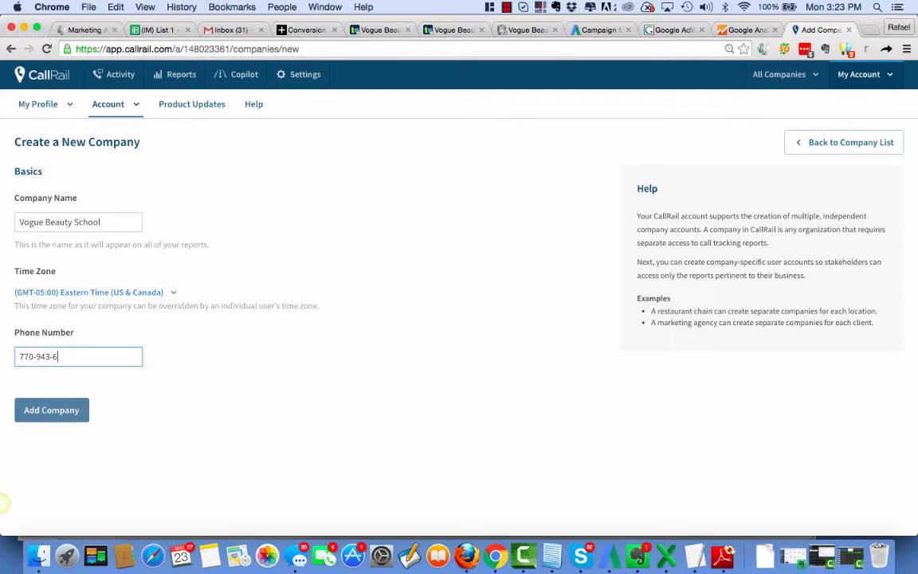
text(811)
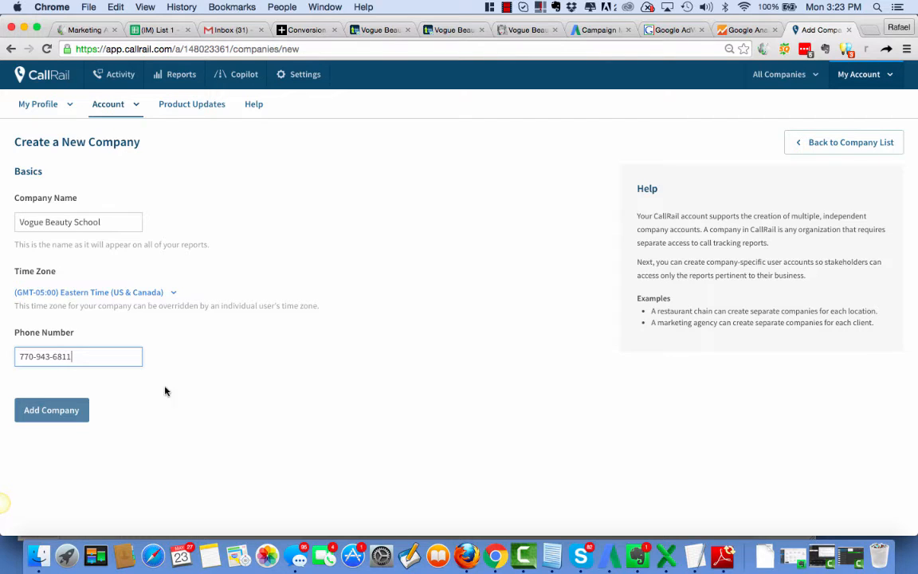
click(51, 409)
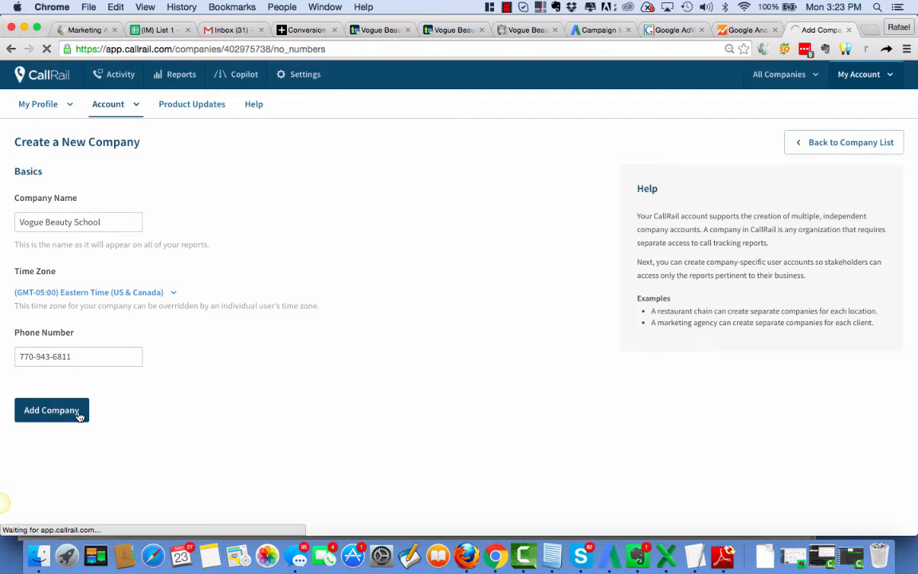
click(51, 410)
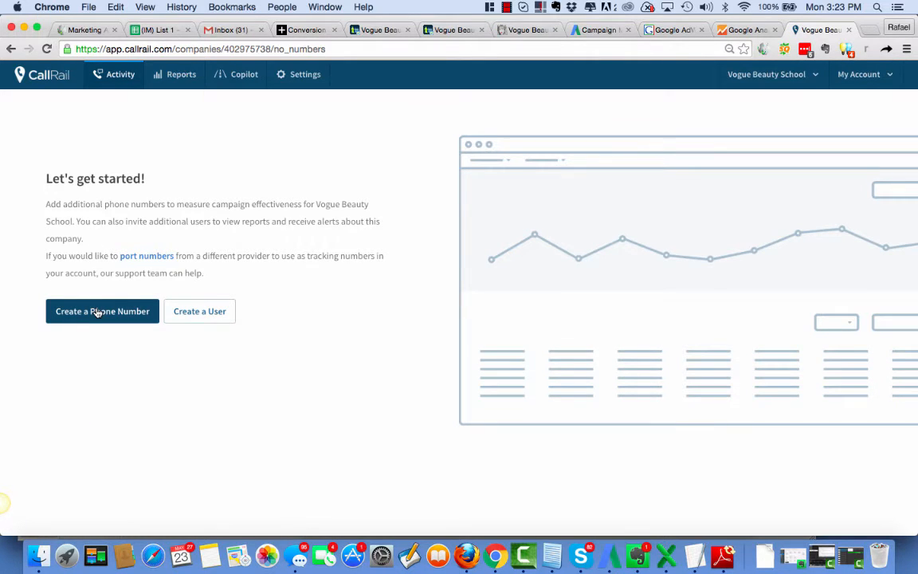
Step: Start a tracking number used online on the website, tracking each visitor with a pool
click(102, 310)
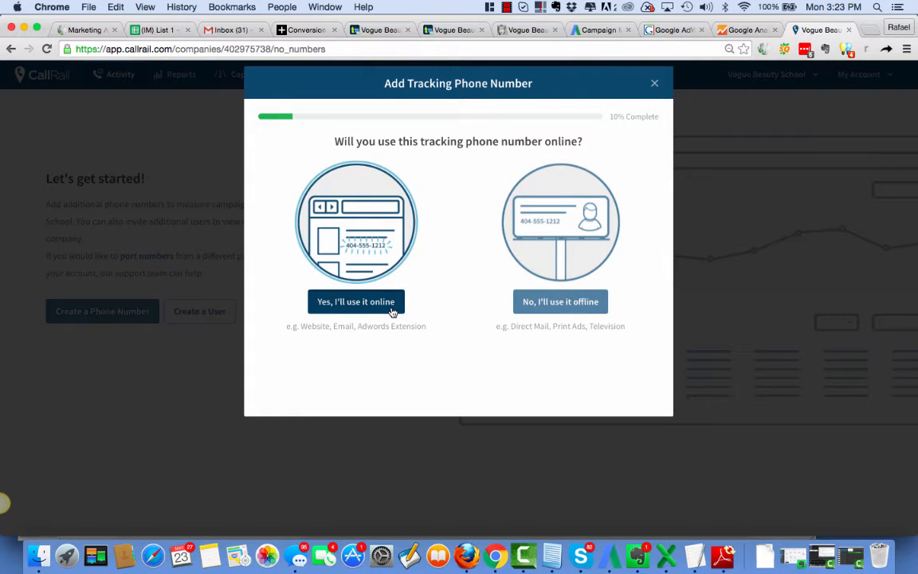
click(355, 302)
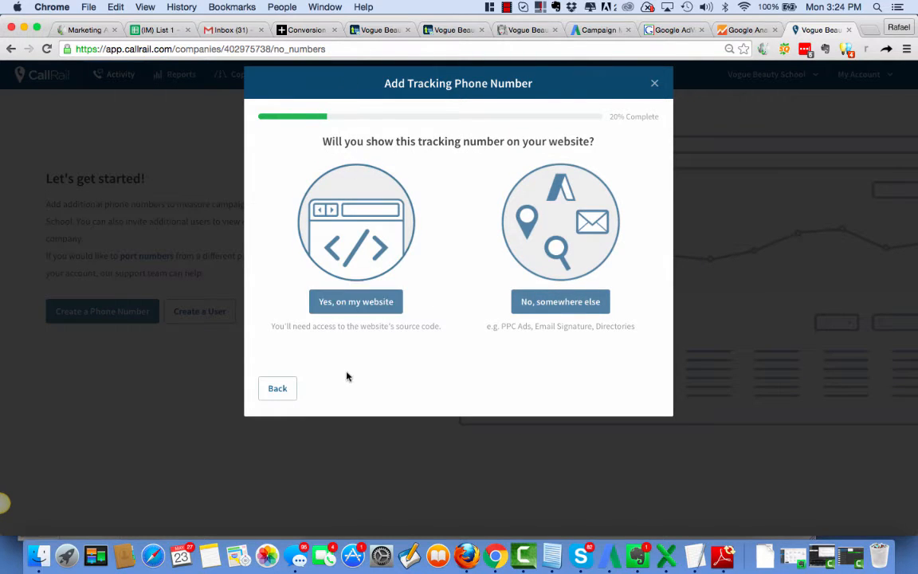
click(356, 302)
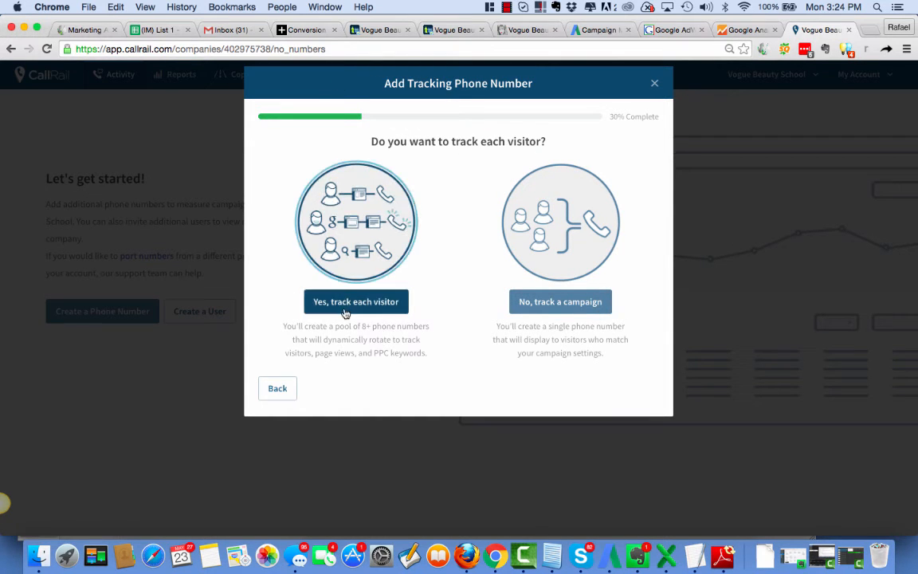
click(355, 301)
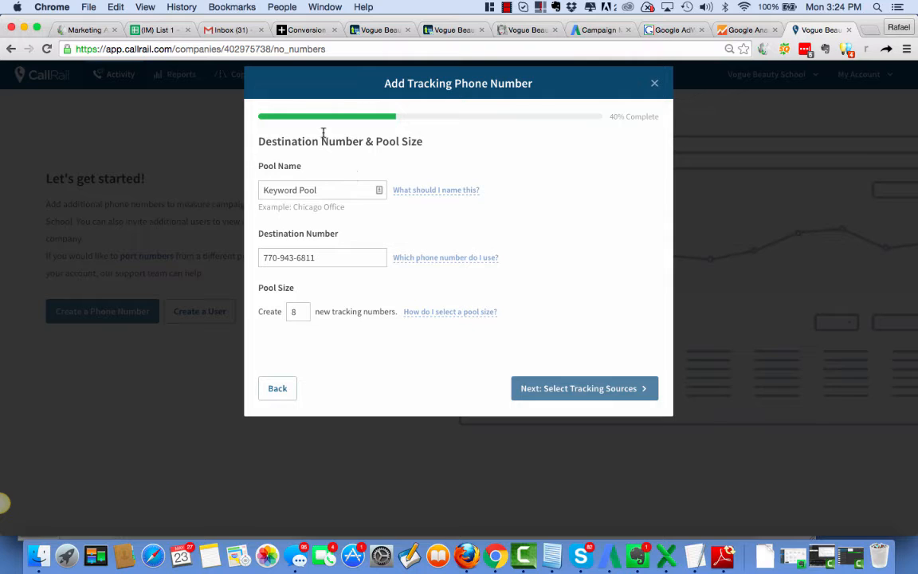
mouse_move(318, 248)
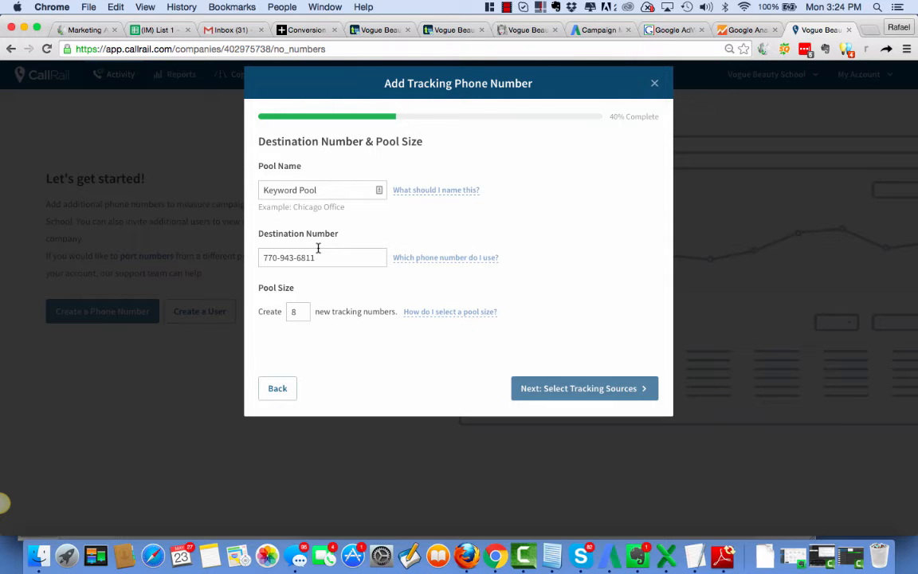
mouse_move(301, 333)
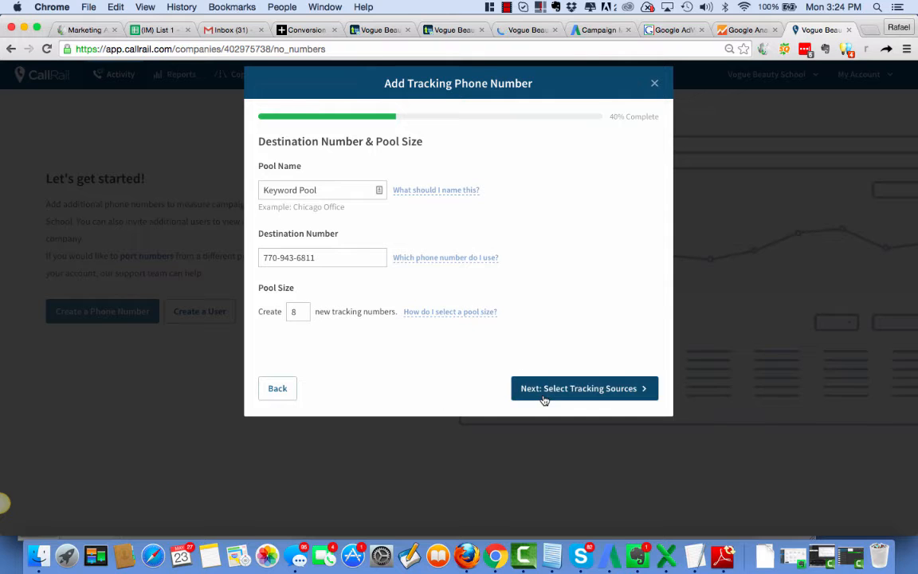
Step: Set the 8-number Keyword Pool to track all website visitors and reach Fill Pool With
click(583, 388)
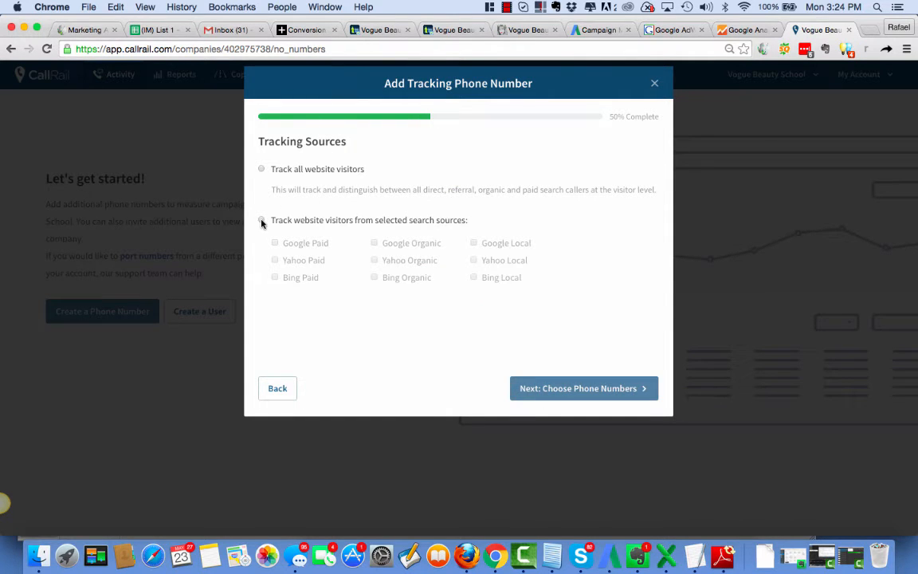
click(261, 169)
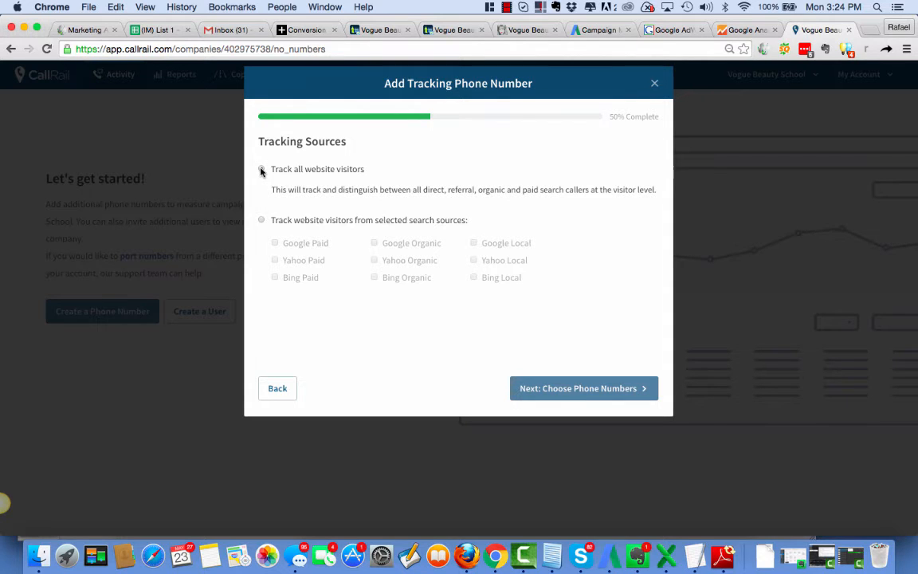
click(262, 169)
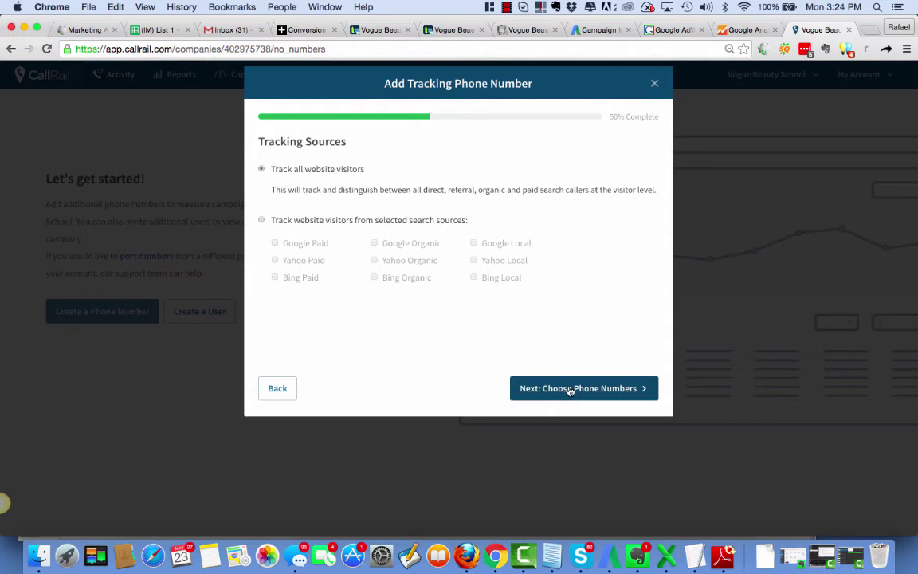
click(584, 388)
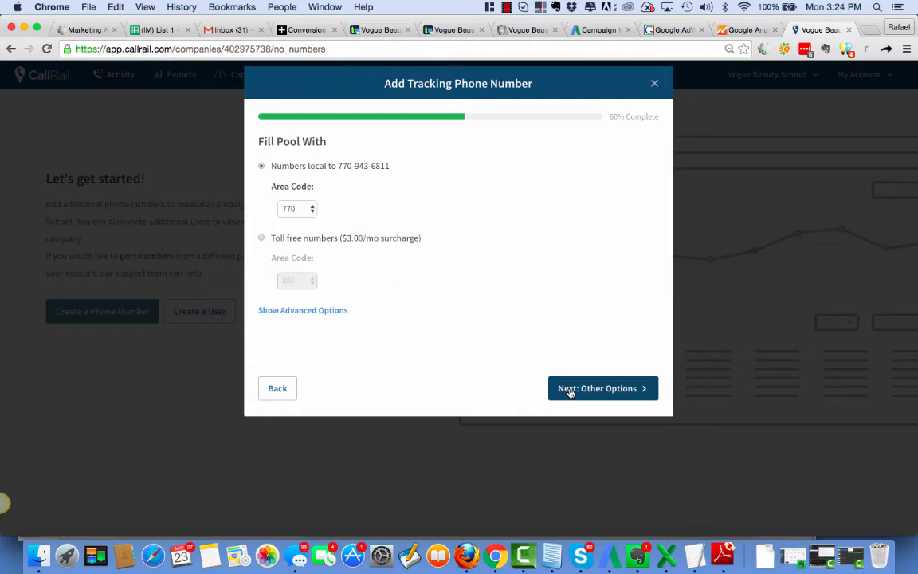
mouse_move(645, 439)
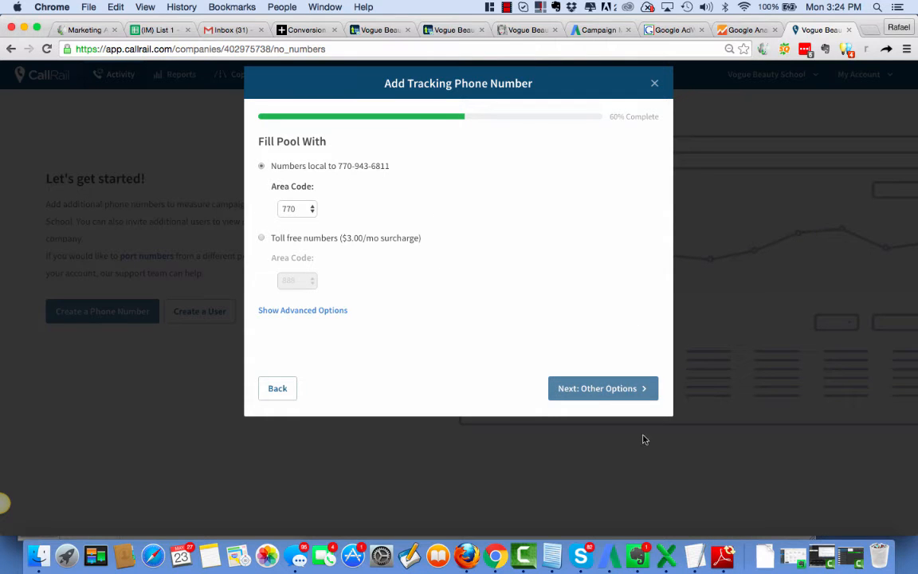
click(603, 388)
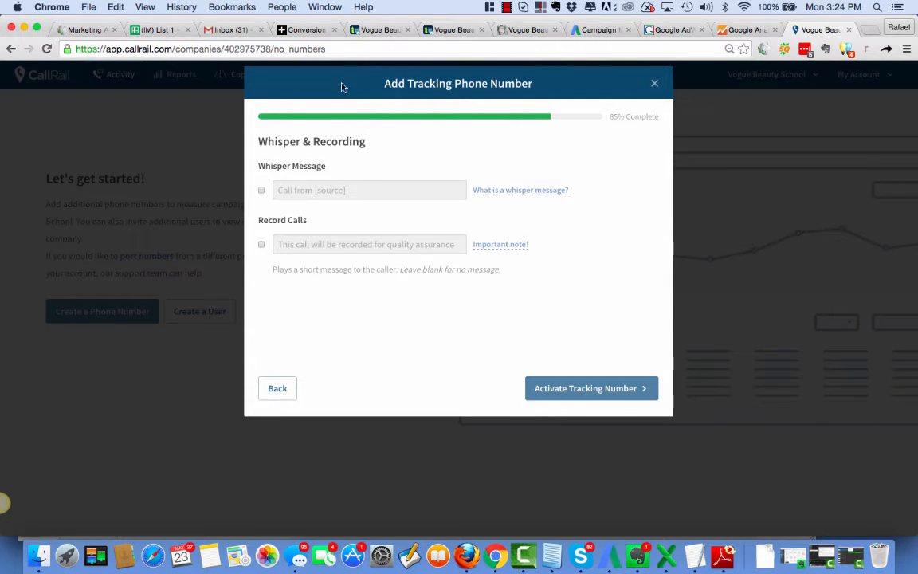
click(277, 389)
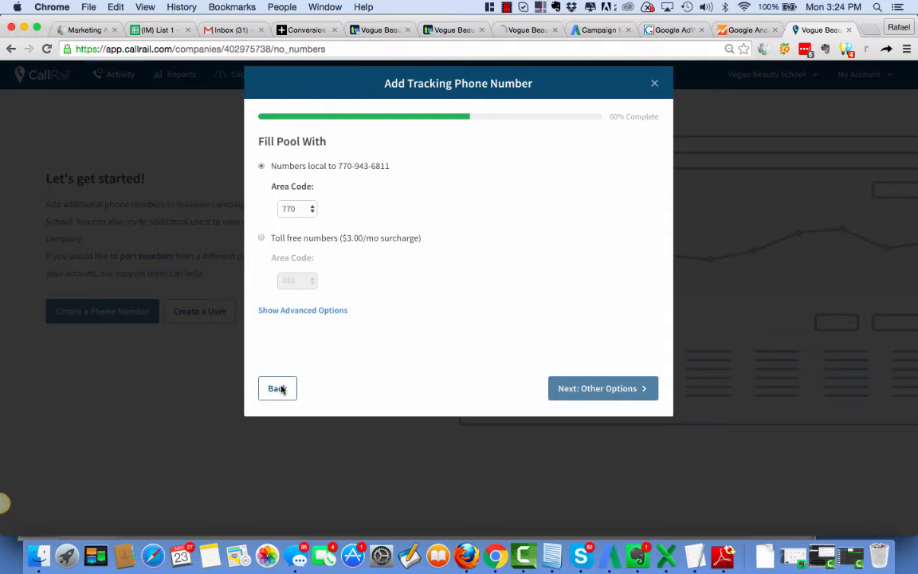
mouse_move(343, 174)
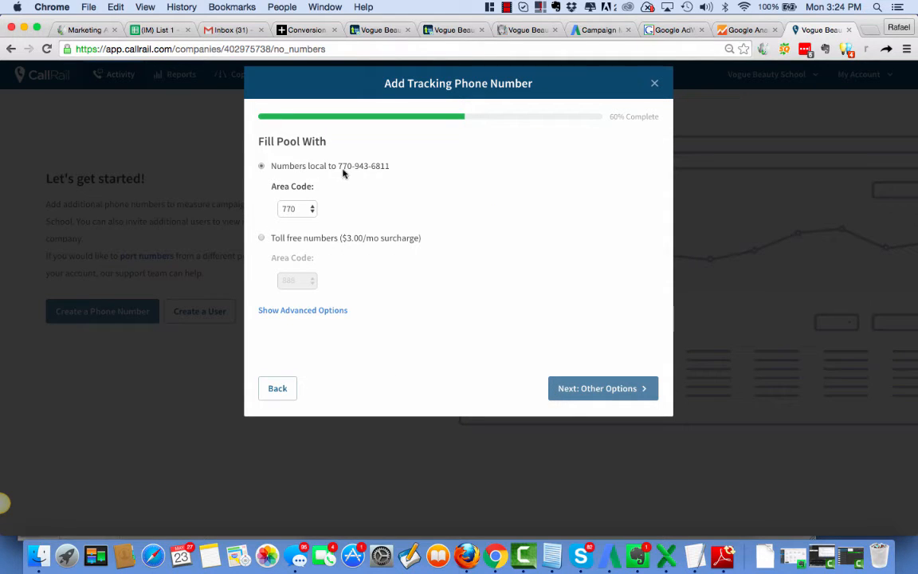
mouse_move(292, 208)
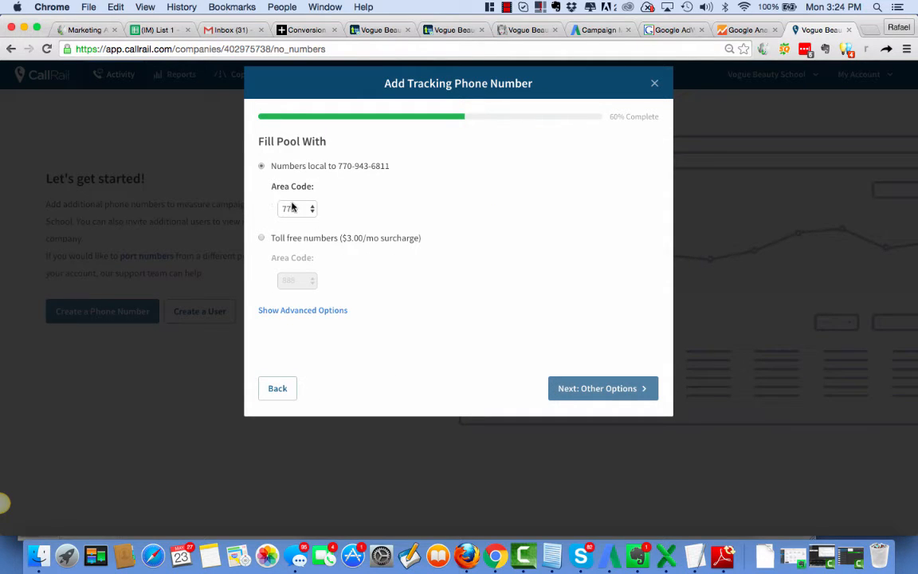
mouse_move(603, 388)
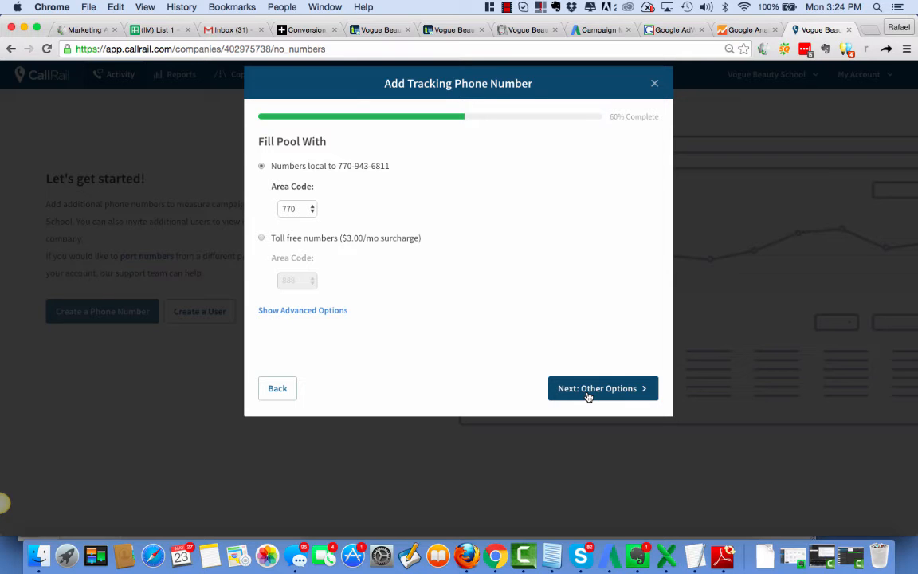
Step: Turn on call recording and clear the default announcement text, leaving whispers off
click(596, 388)
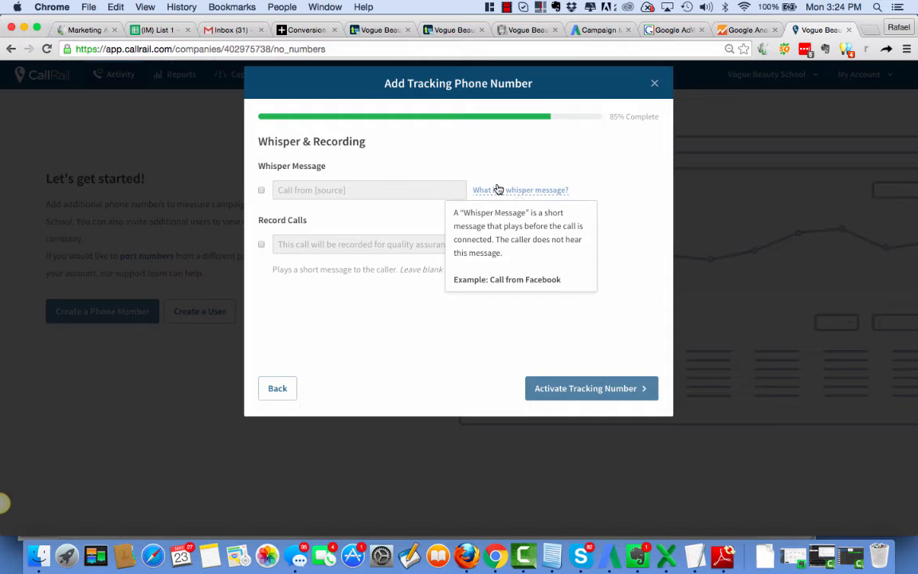
mouse_move(263, 204)
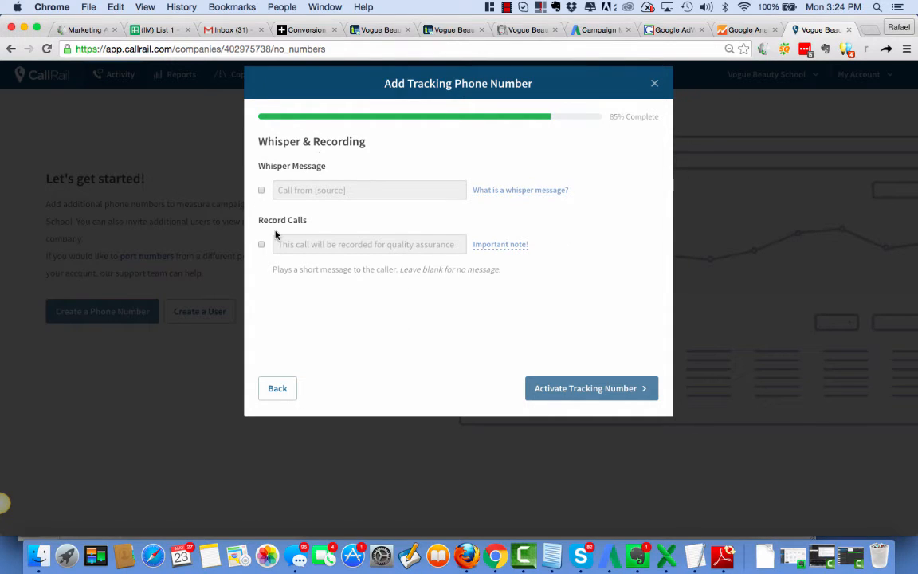
click(262, 244)
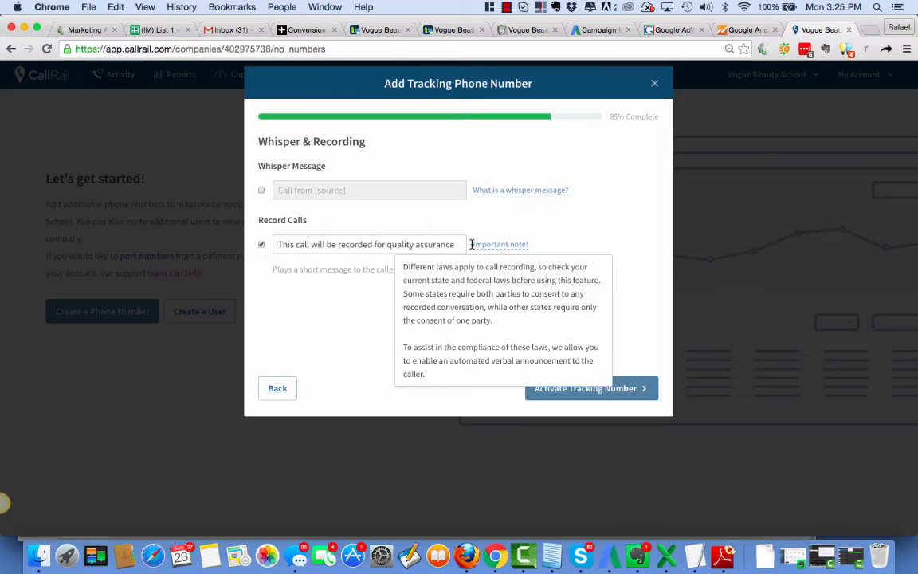
click(367, 244)
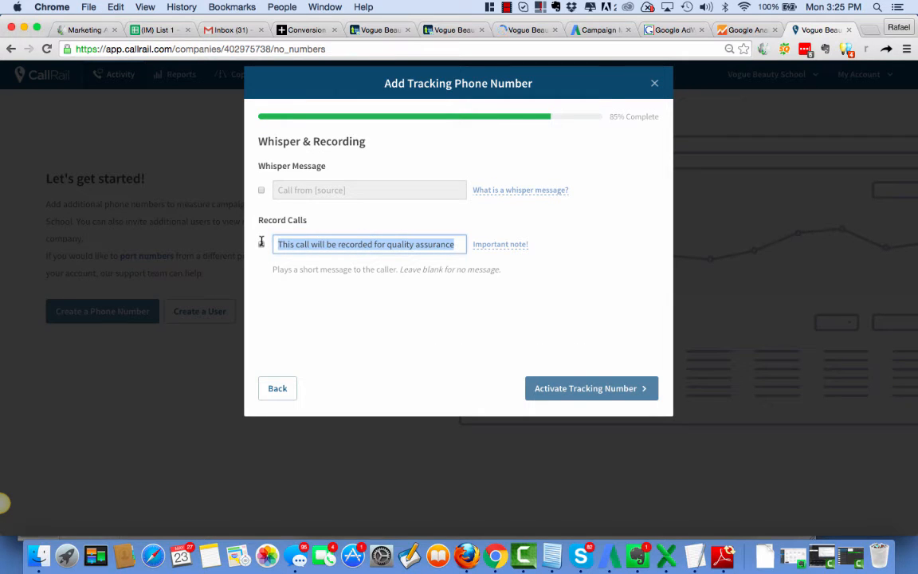
click(261, 244)
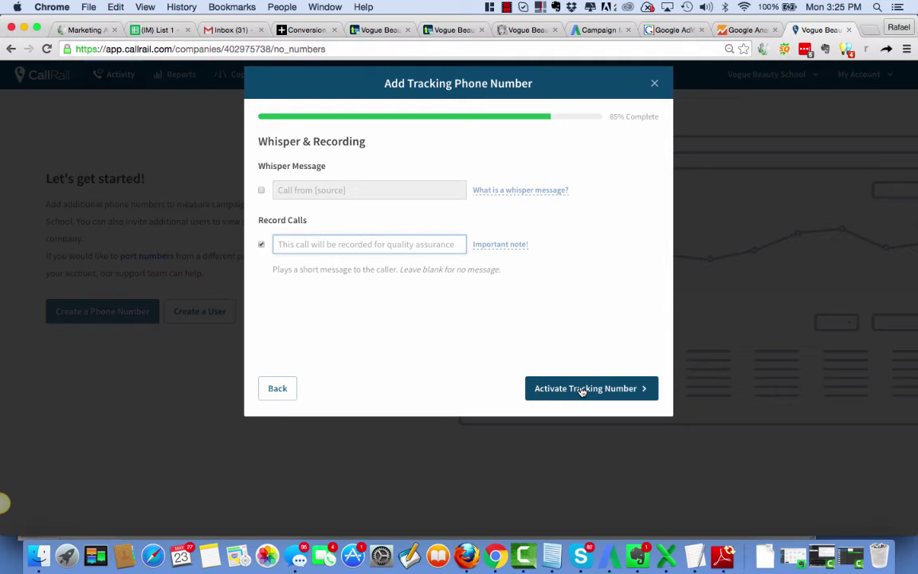
click(586, 388)
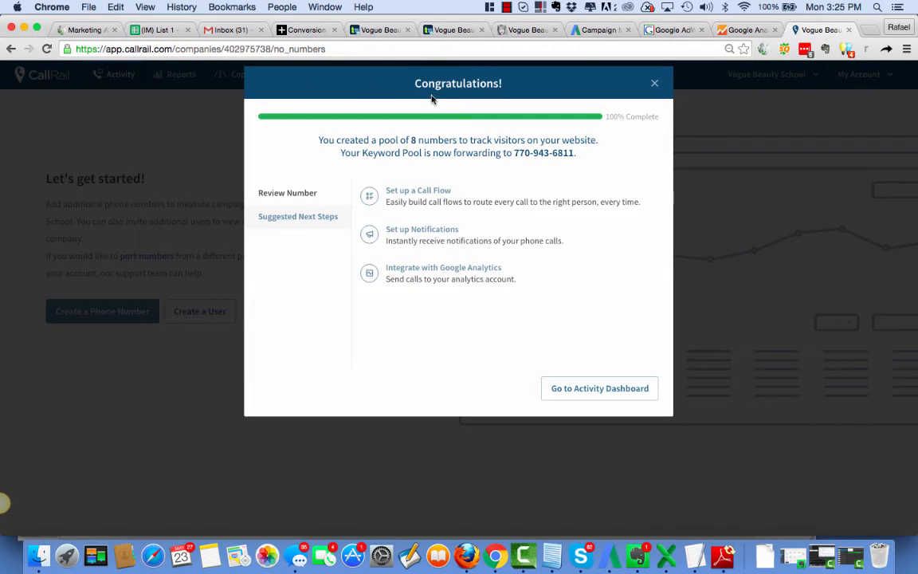
mouse_move(437, 268)
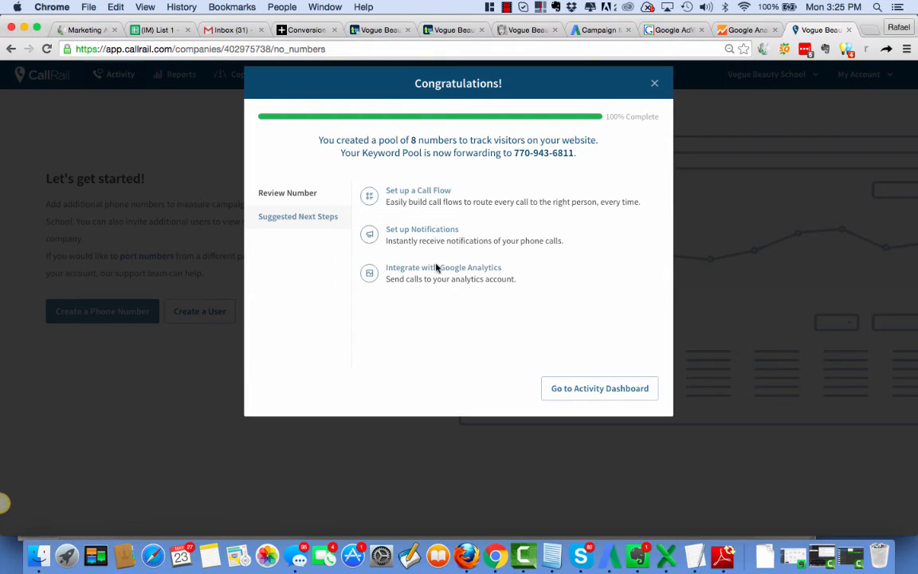
mouse_move(593, 384)
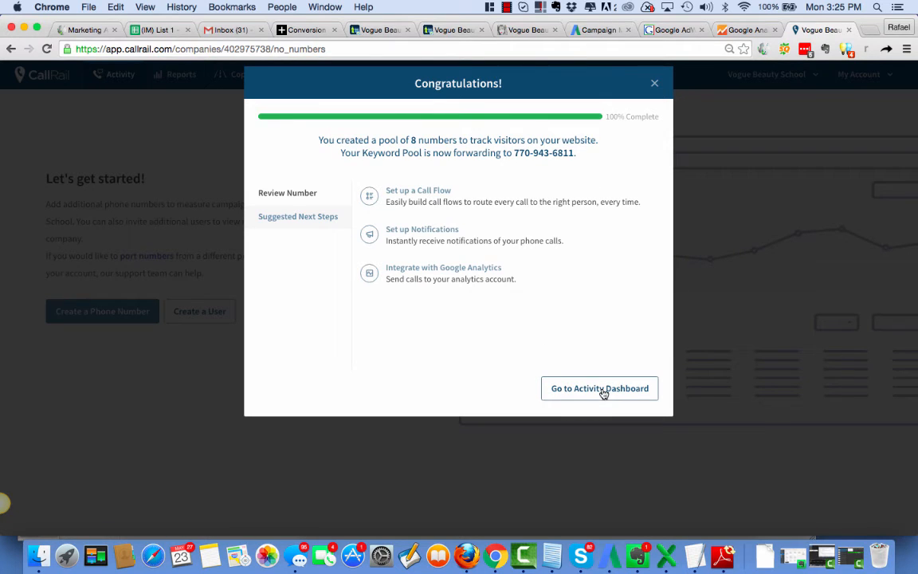
click(599, 388)
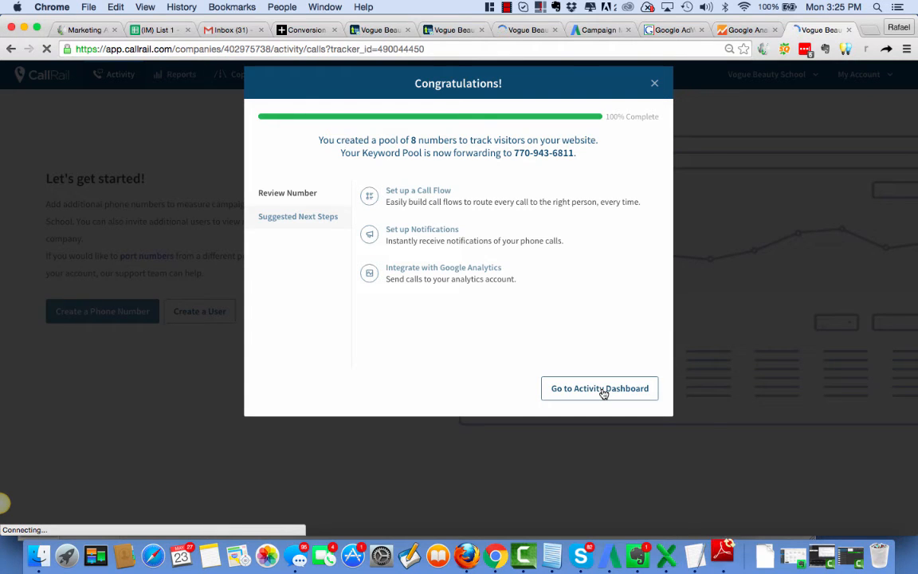
Step: View the active Keyword Pool in Settings and reveal the integration options
click(599, 388)
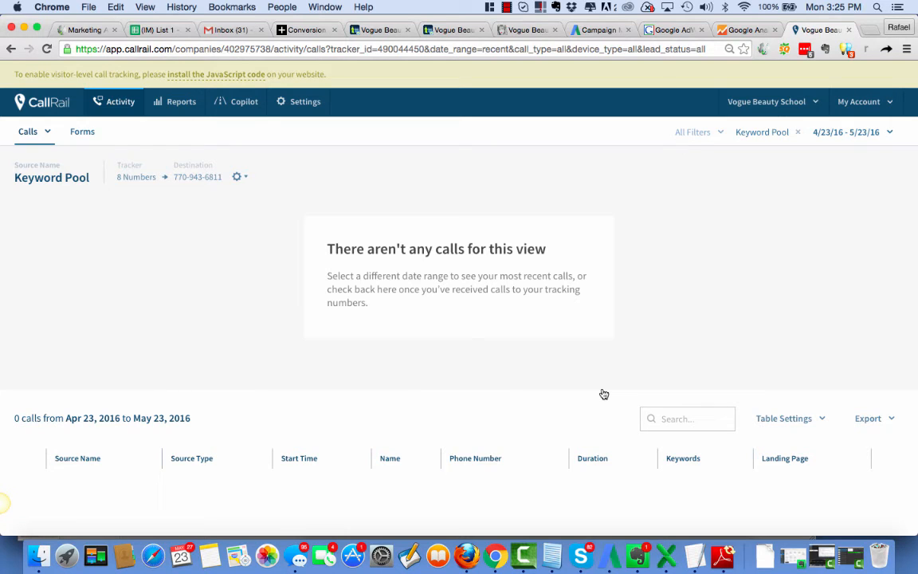
mouse_move(430, 177)
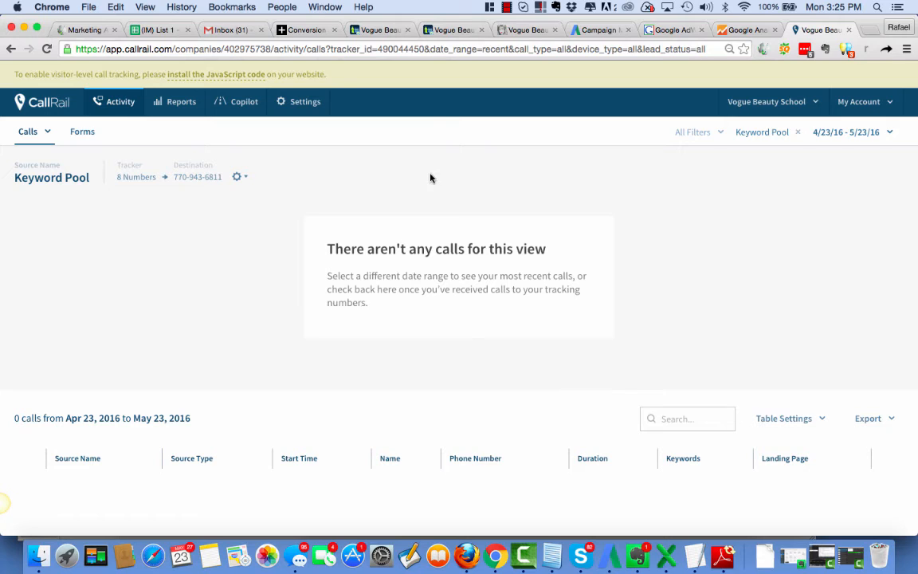
mouse_move(386, 54)
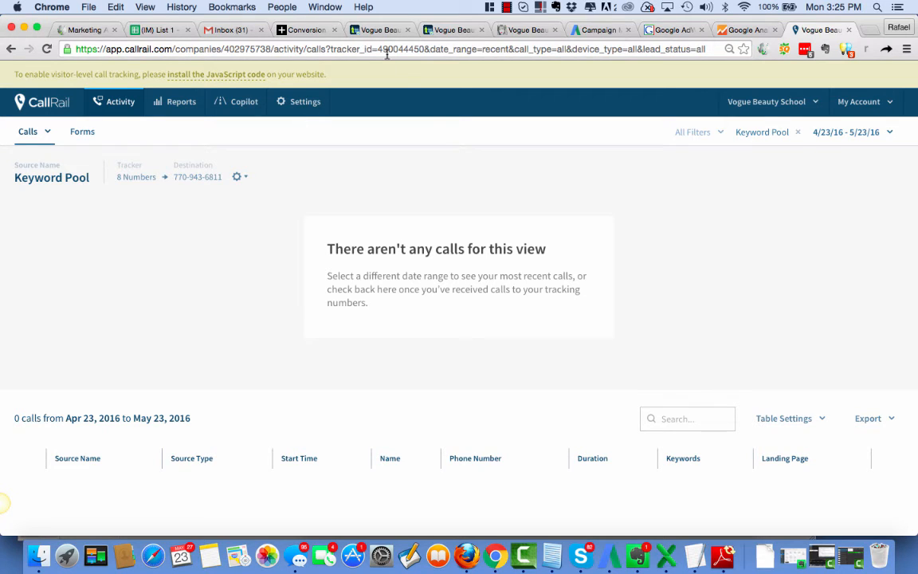
mouse_move(304, 102)
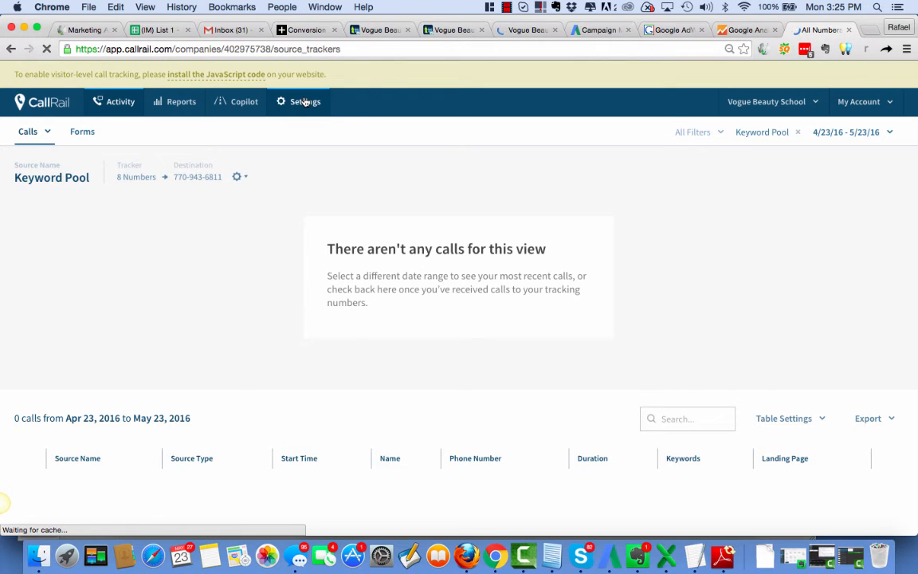
click(304, 101)
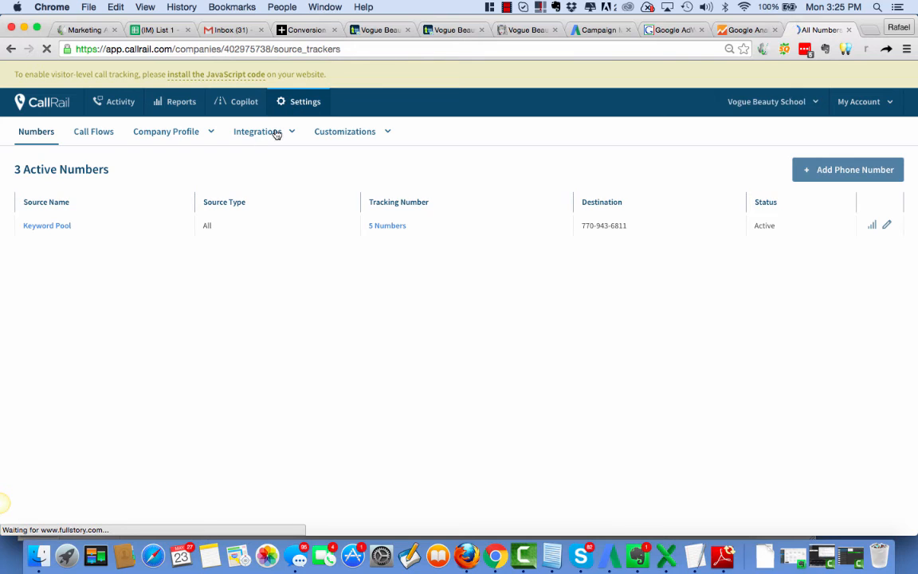
click(257, 131)
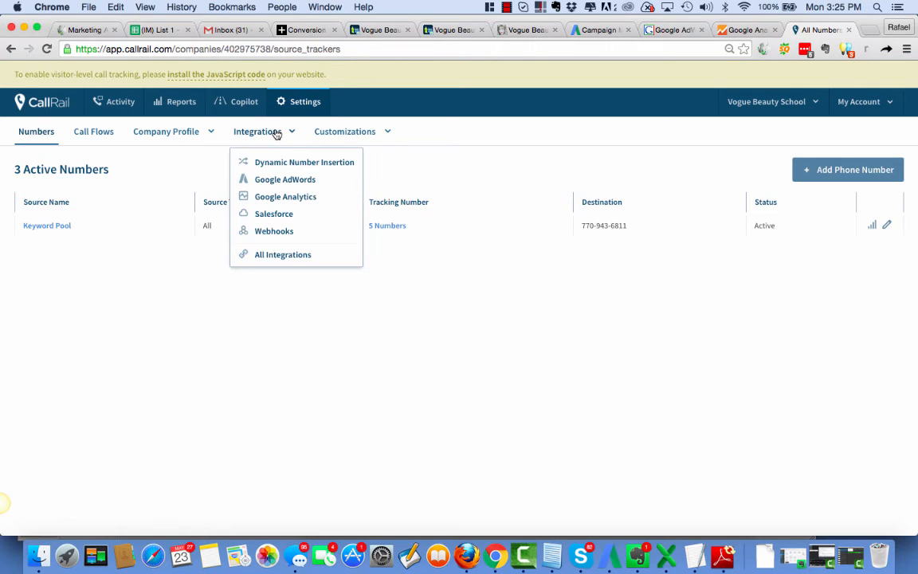
mouse_move(283, 254)
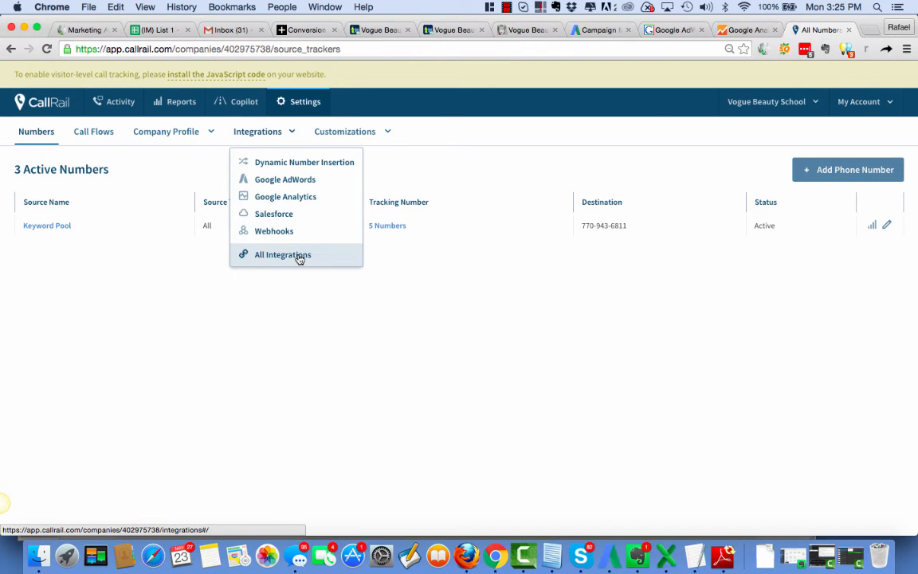
mouse_move(304, 162)
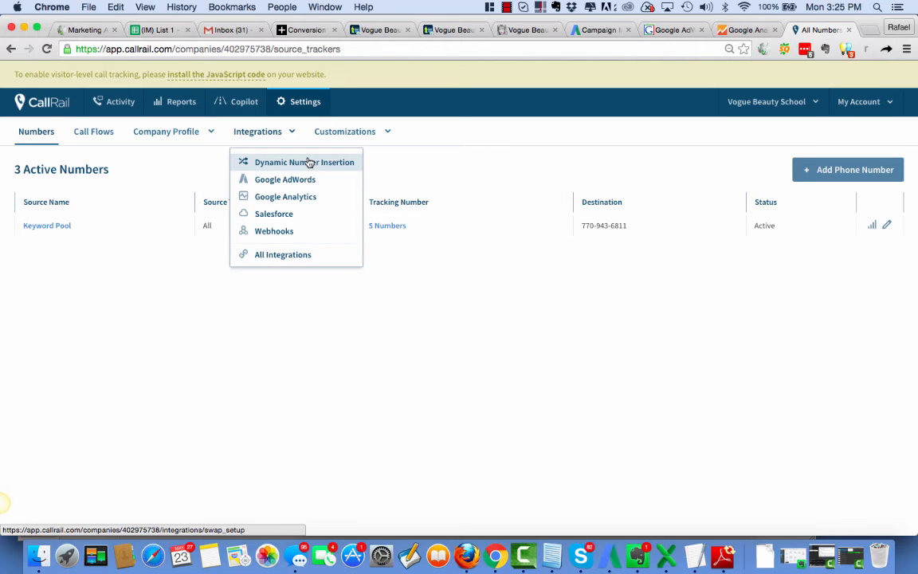
Step: Open Dynamic Number Insertion and select the full swap.js code snippet
click(303, 162)
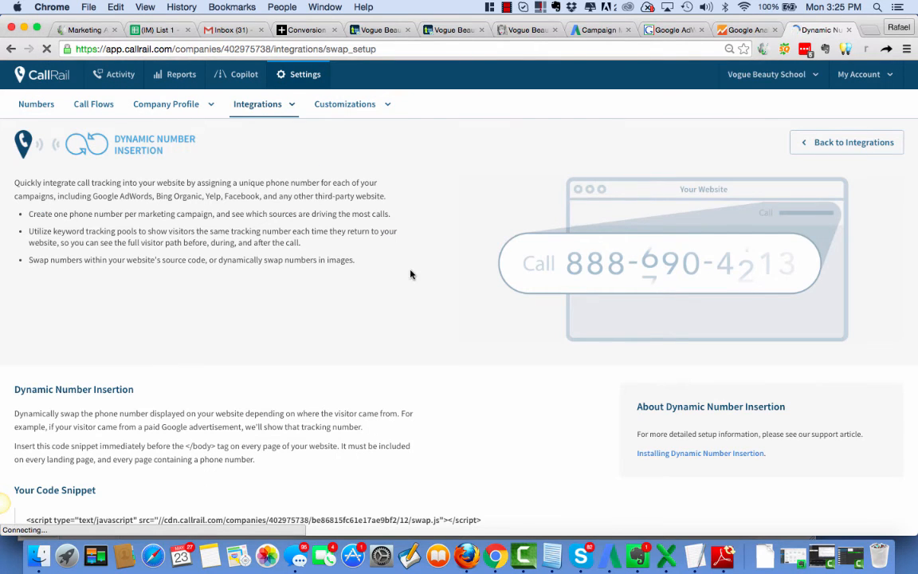
scroll(down, 3)
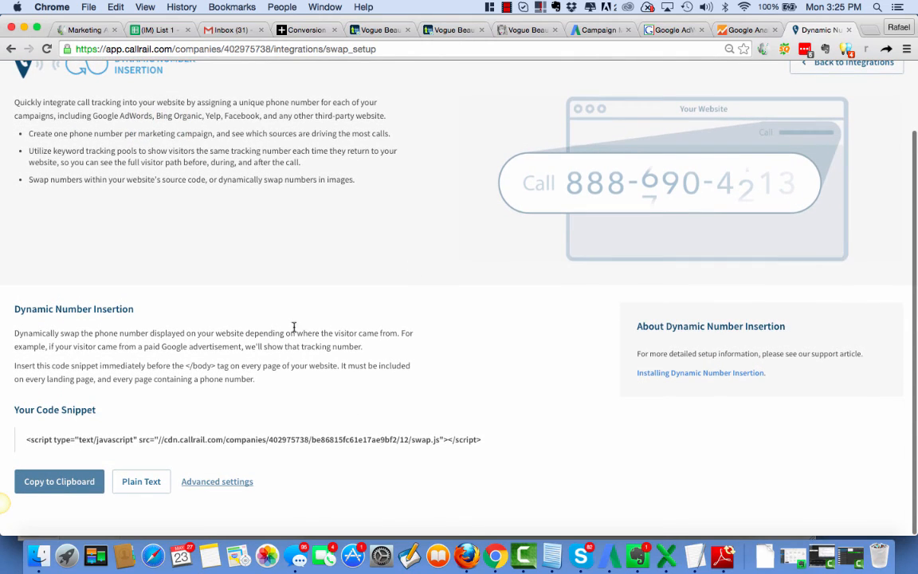
mouse_move(54, 425)
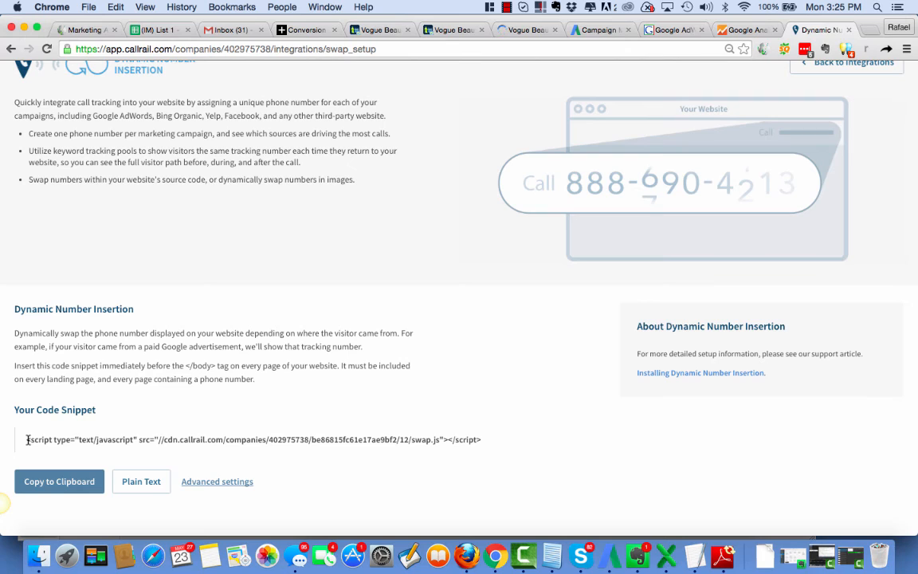
triple_click(253, 439)
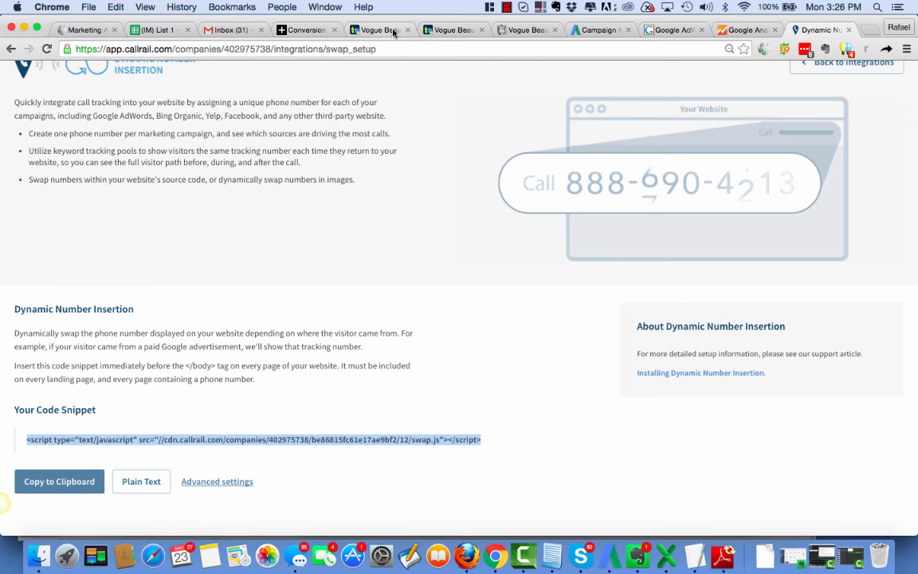
Step: Switch to Teamwork and open the project's Tracking Codes notebook
click(379, 29)
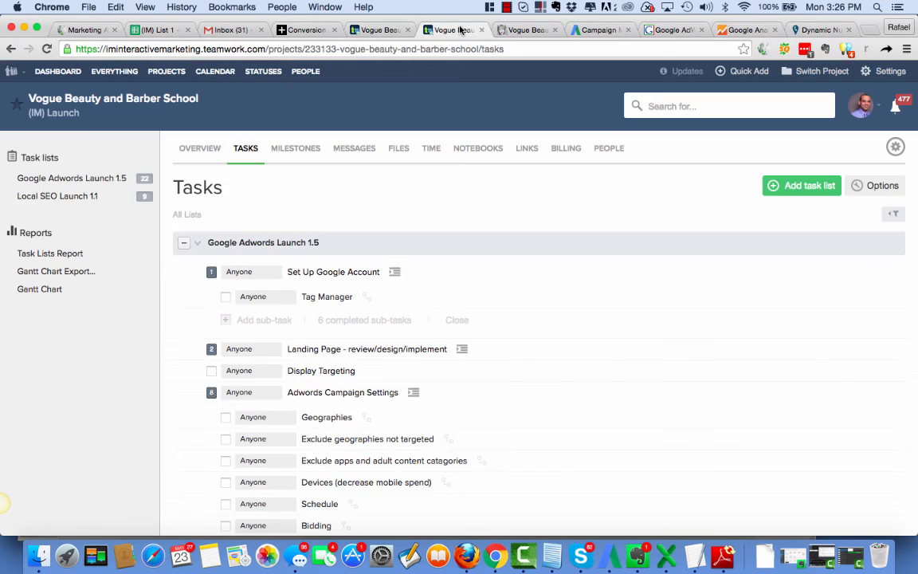
click(477, 148)
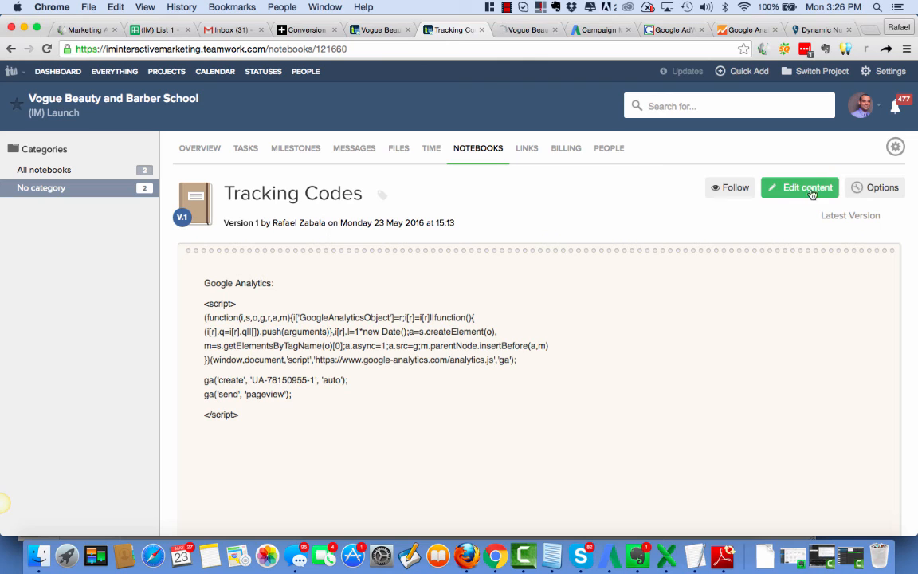
Step: Add a 'Callrail Tracking:' heading and the CallRail swap.js script under the Google Analytics code
click(799, 187)
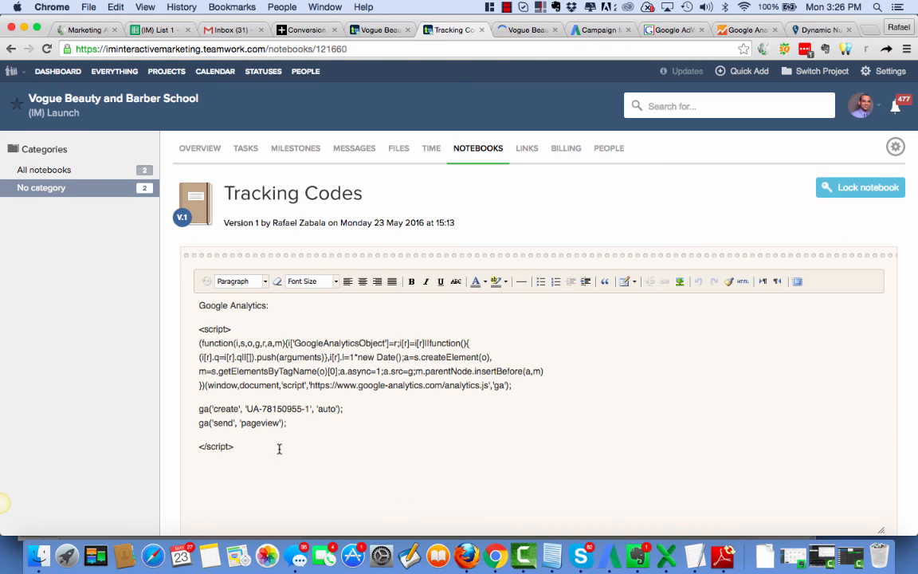
text(Ca)
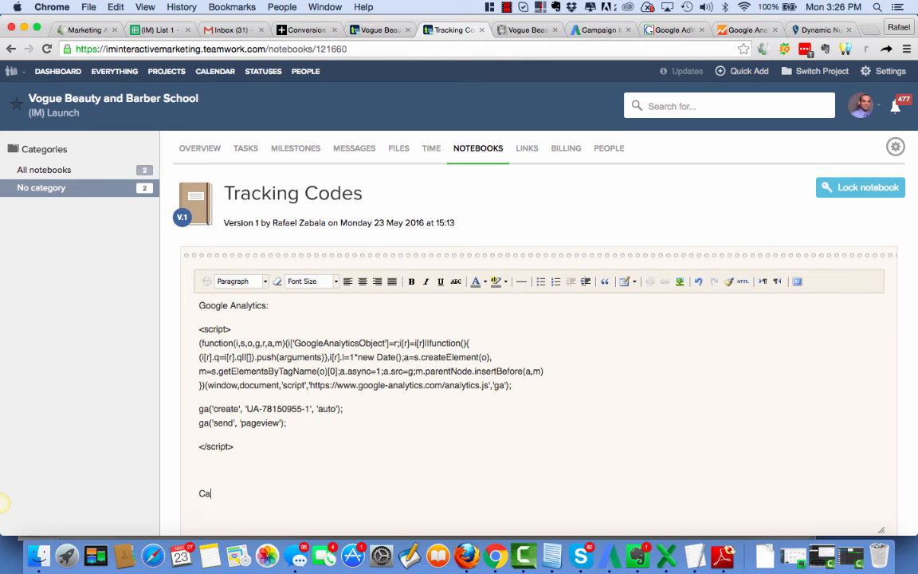
text(llrail)
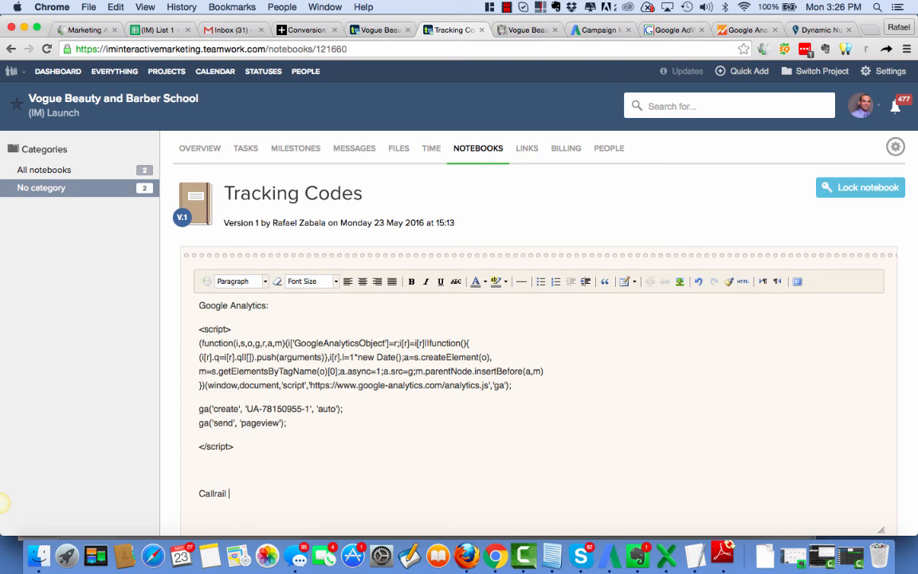
text(Tracking:)
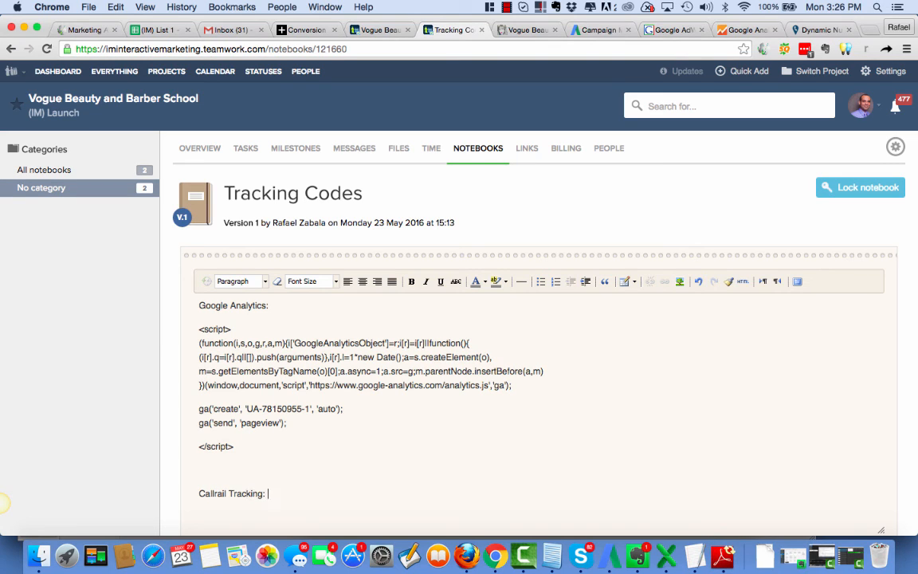
text(<script type="text/javascript" src="//cdn.callrail.com/companies/402975738/be86815fc61e17ae9bf2/12/swap.js"></script>)
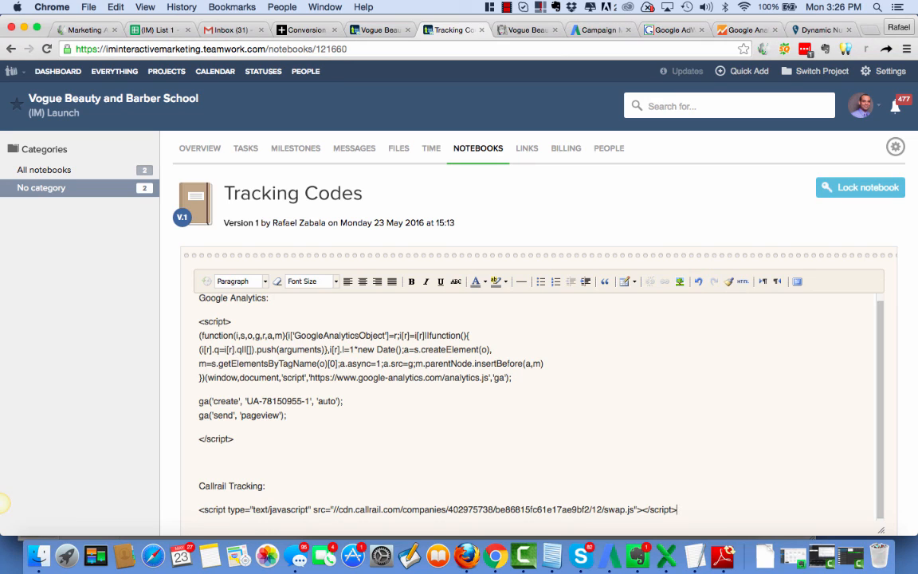
mouse_move(267, 226)
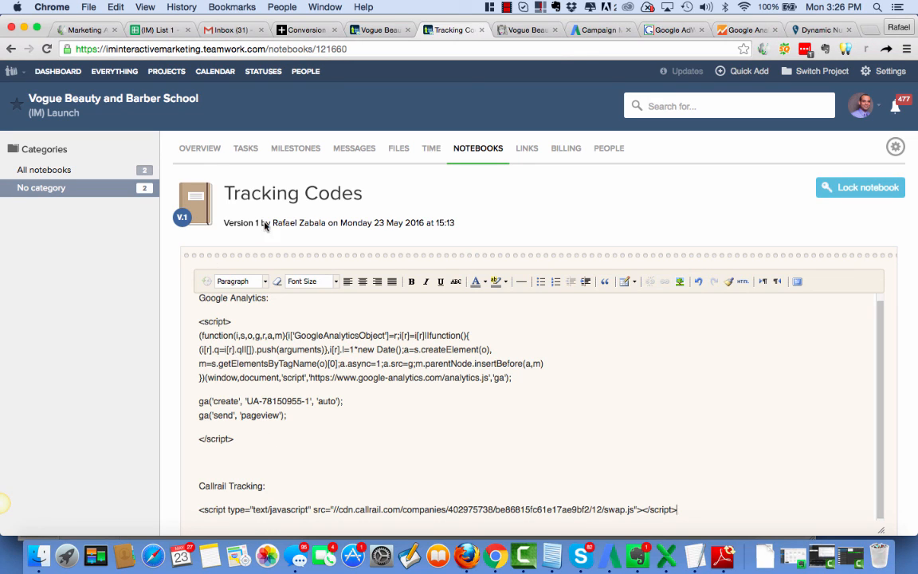
mouse_move(364, 326)
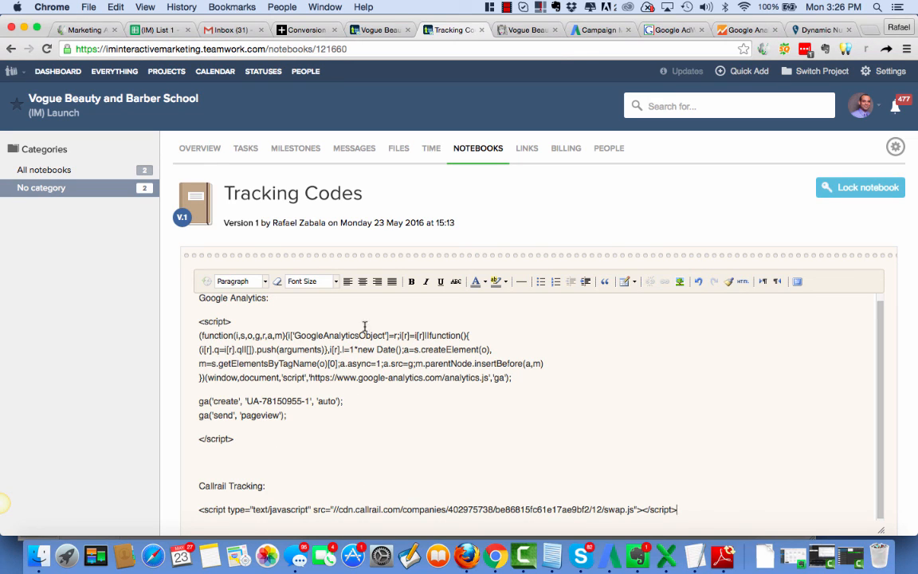
mouse_move(463, 414)
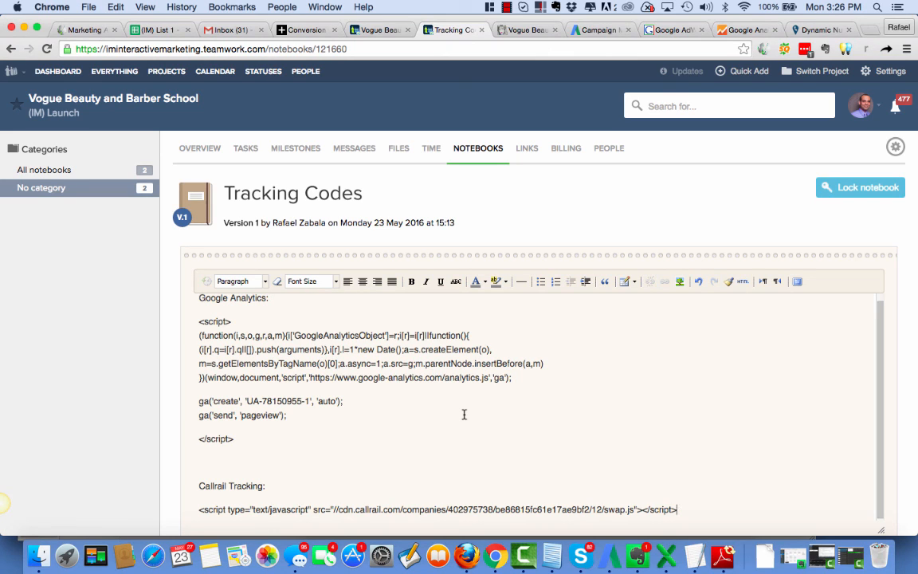
mouse_move(774, 221)
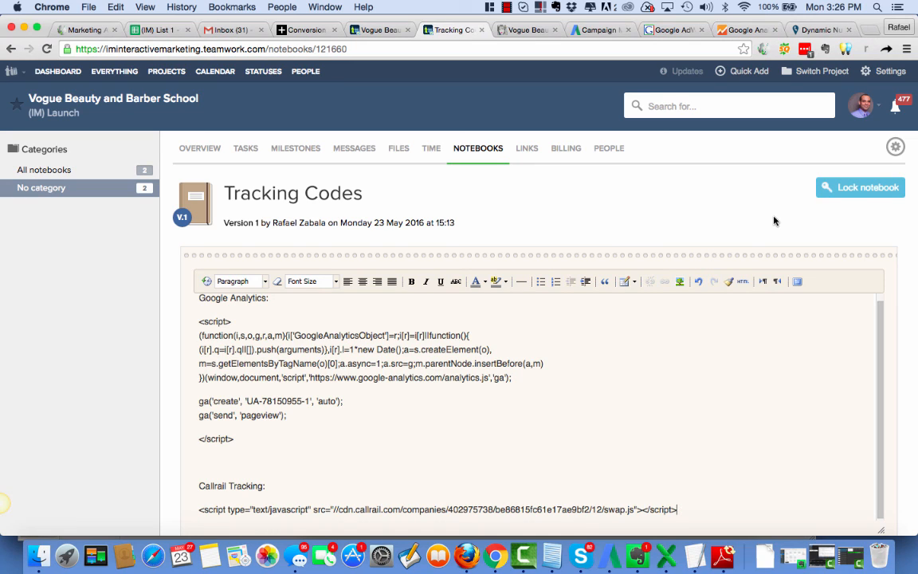
mouse_move(307, 502)
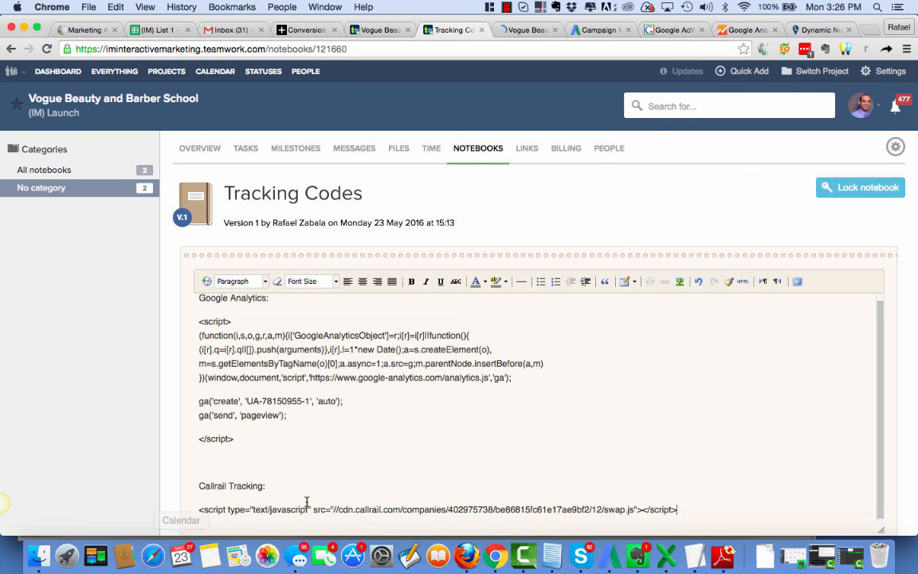
mouse_move(376, 350)
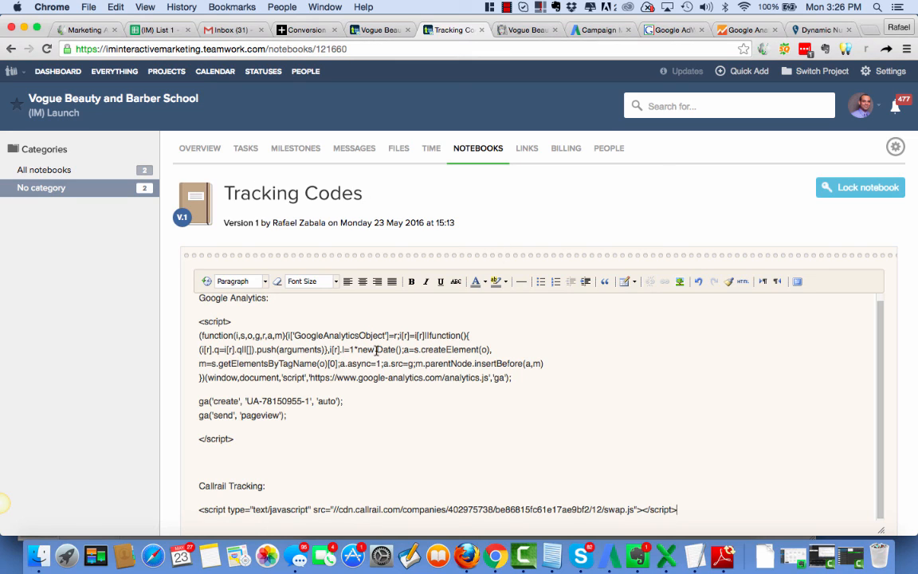